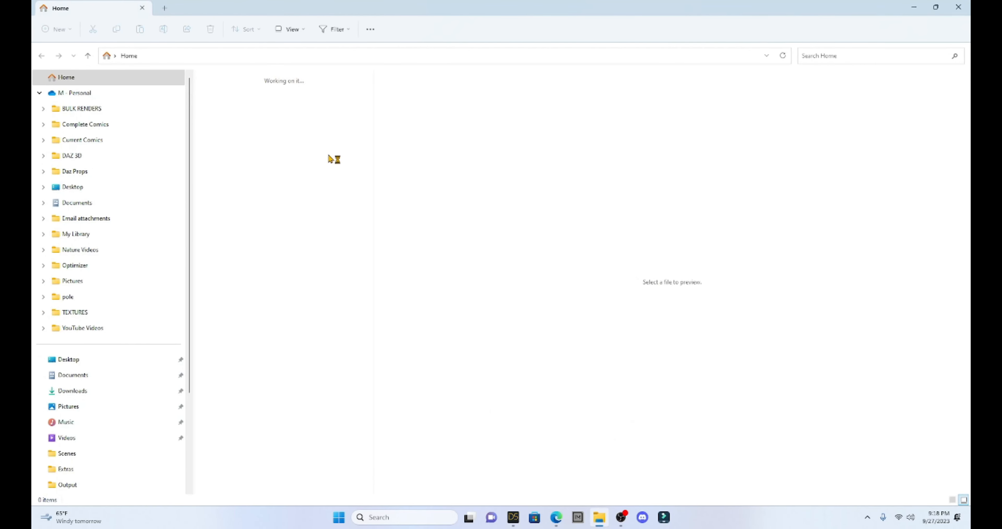
# In BULK RENDERS, preview the three Kate at the Beach camera renders
pyautogui.click(81, 109)
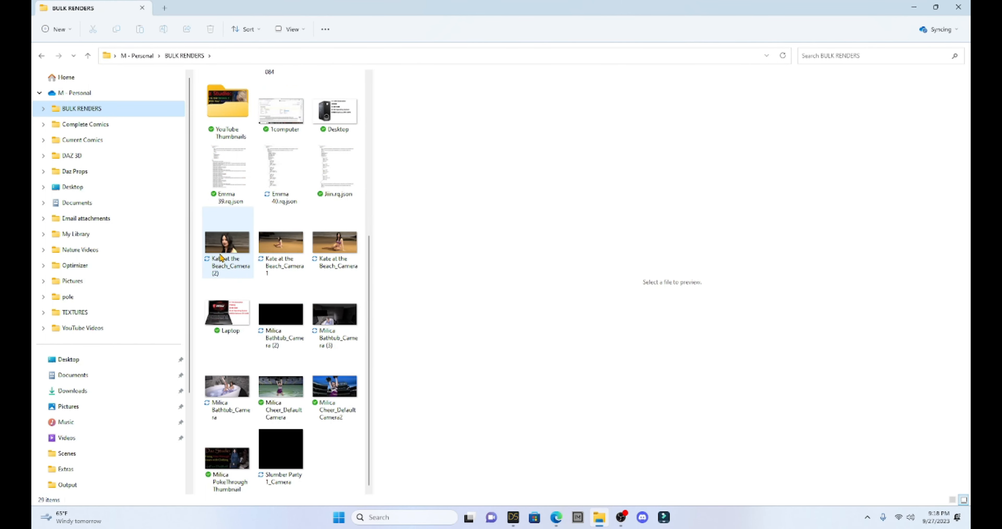
pyautogui.click(228, 243)
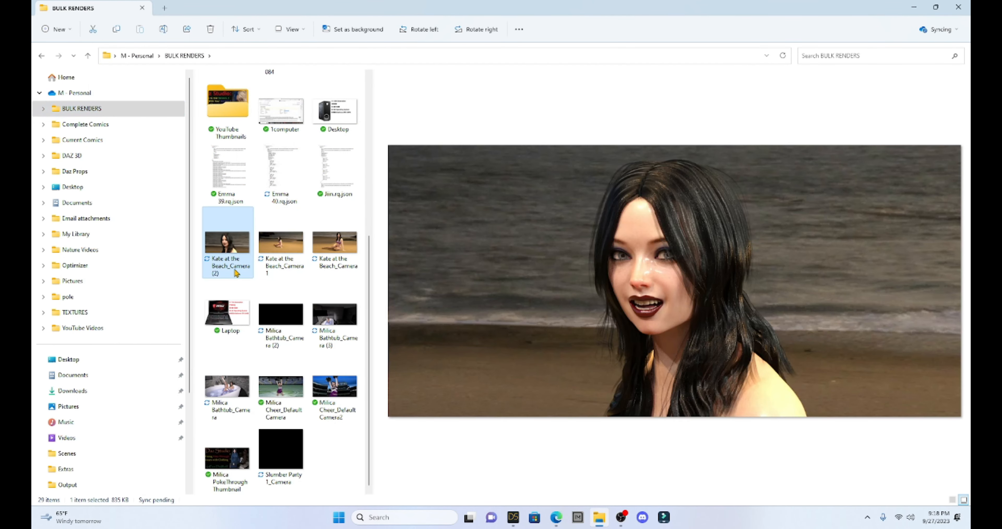
pyautogui.click(281, 242)
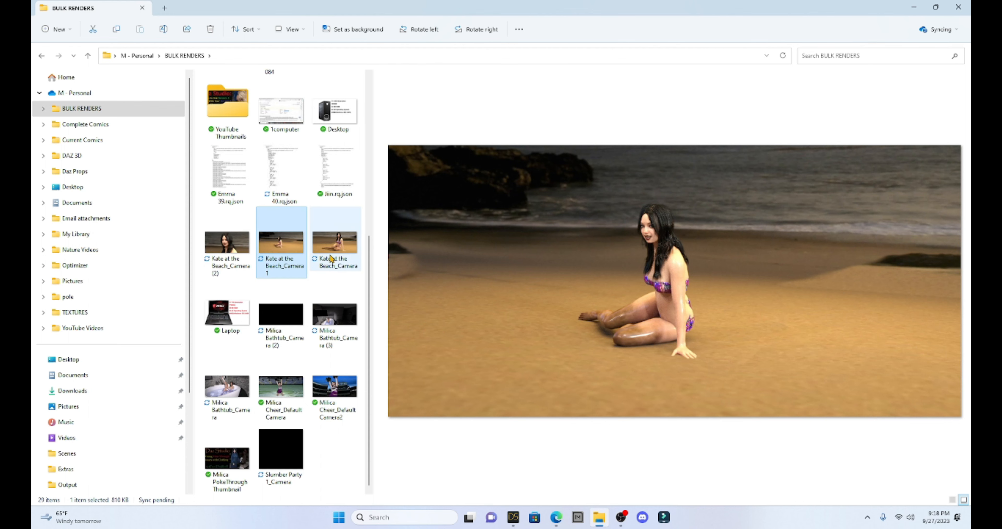
pyautogui.click(335, 243)
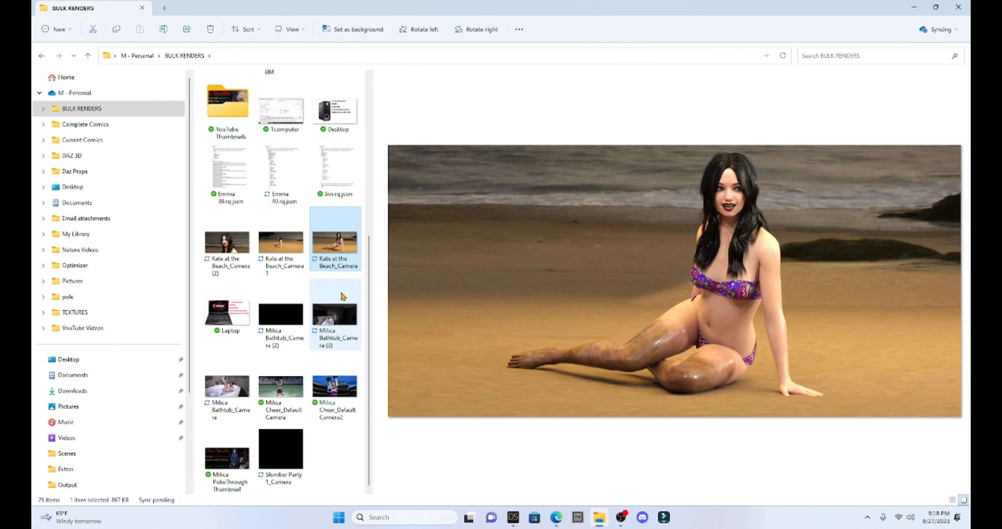
# Preview the Milica Bathtub renders, checking the dark Camera (3) image again
pyautogui.click(226, 387)
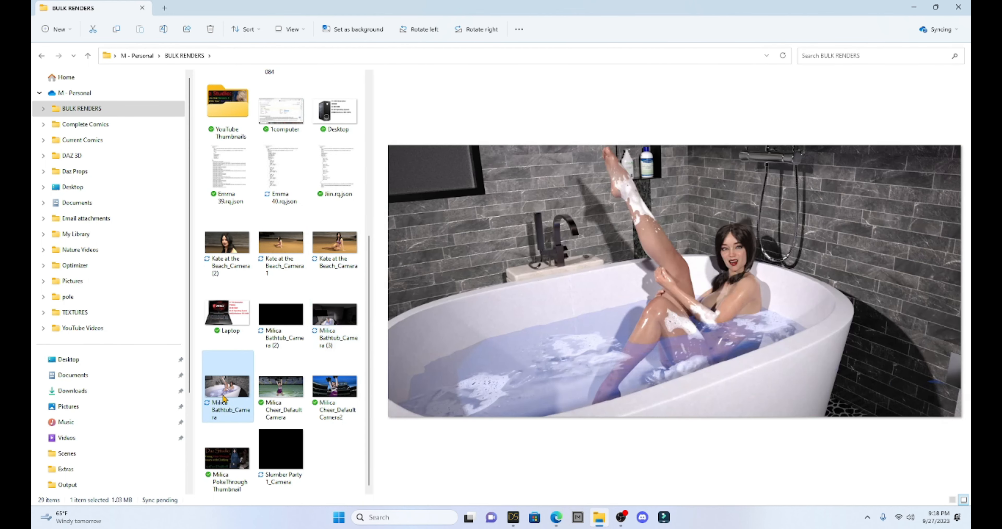
pyautogui.click(335, 315)
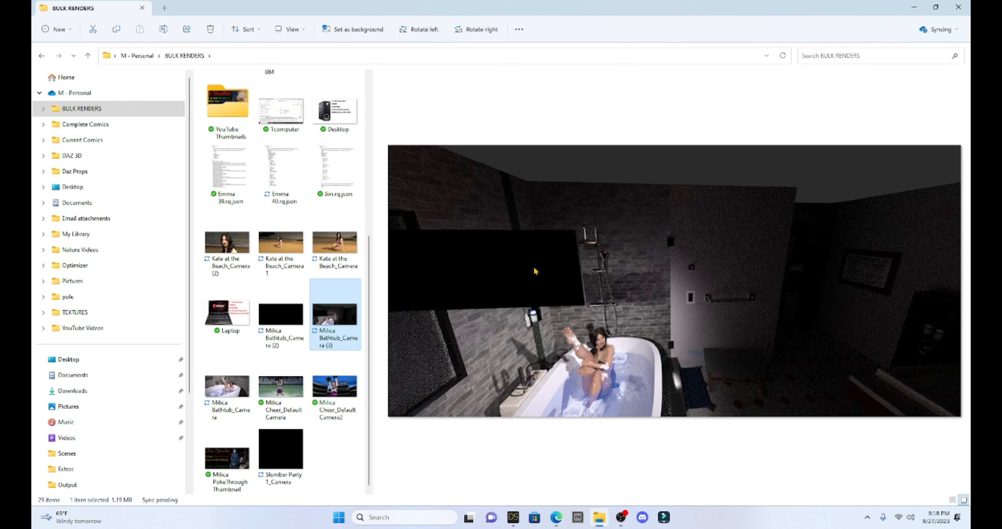
pyautogui.moveTo(814, 299)
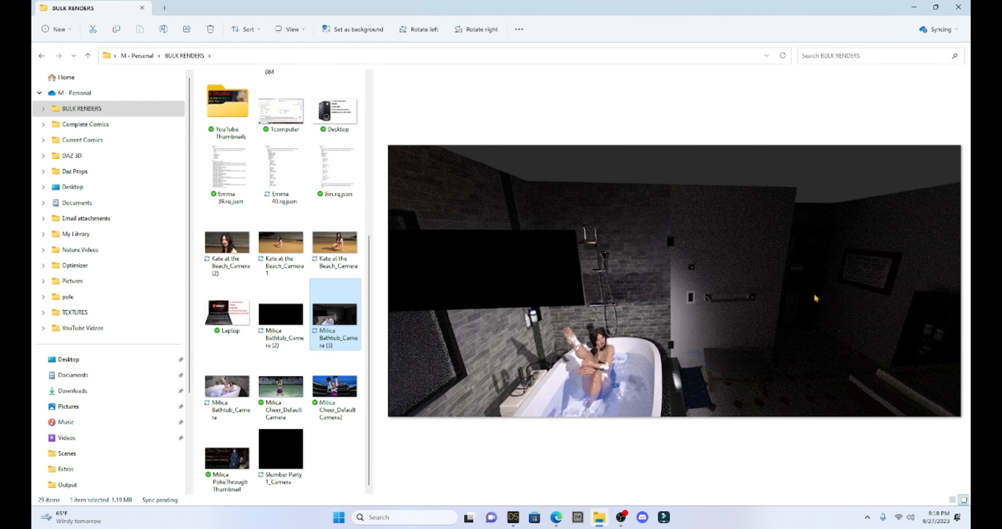
pyautogui.moveTo(510, 317)
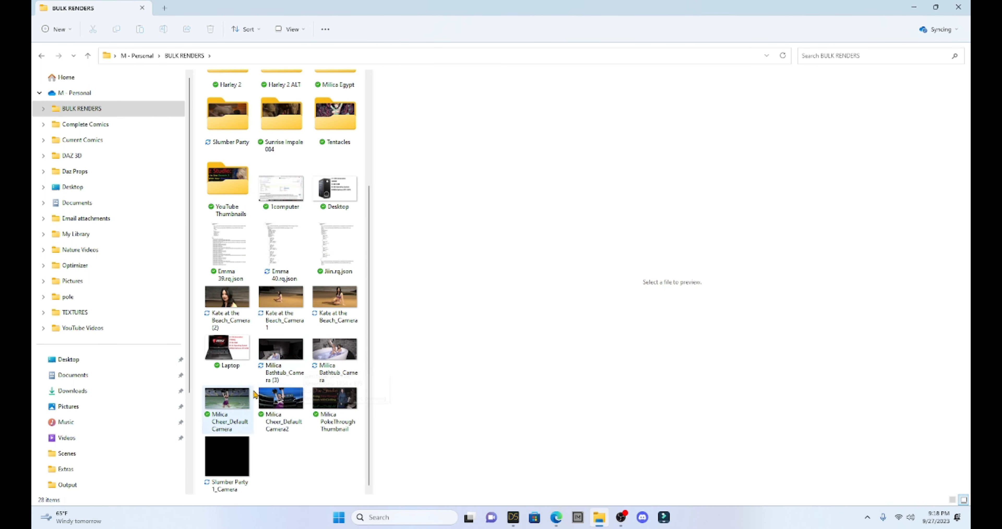
pyautogui.click(281, 350)
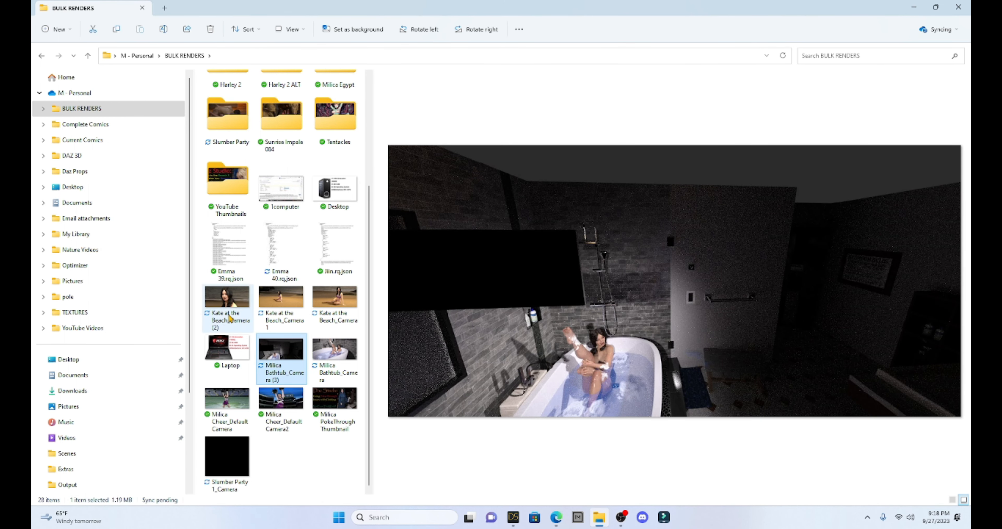
pyautogui.moveTo(256, 332)
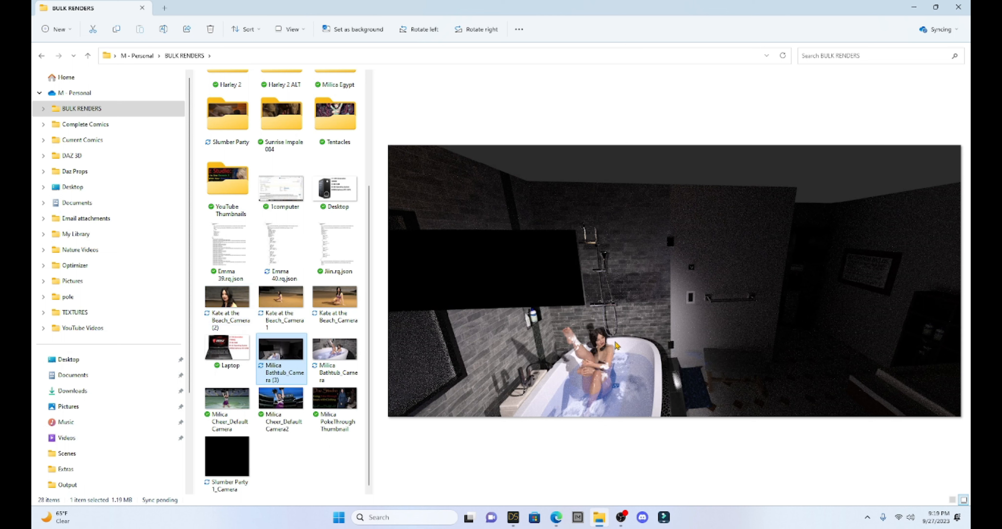
pyautogui.moveTo(297, 381)
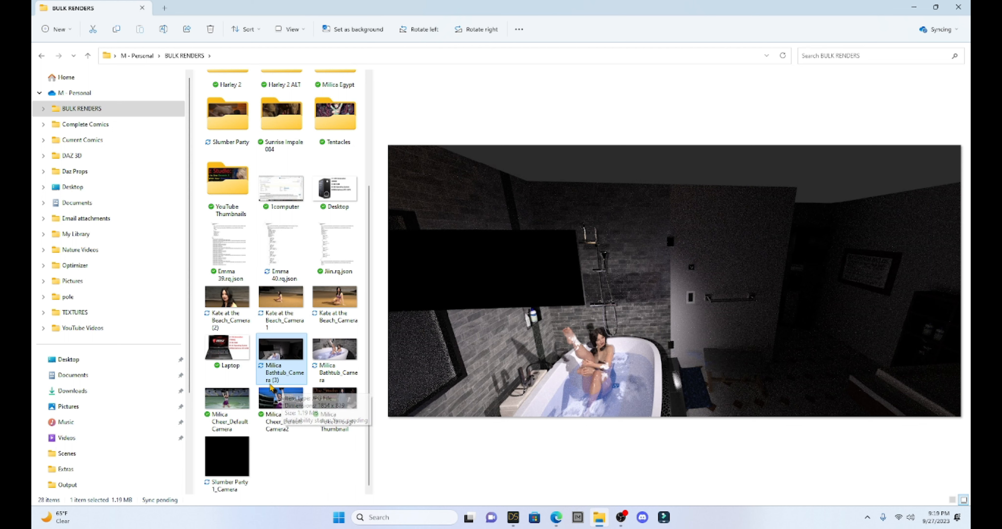
pyautogui.moveTo(513, 517)
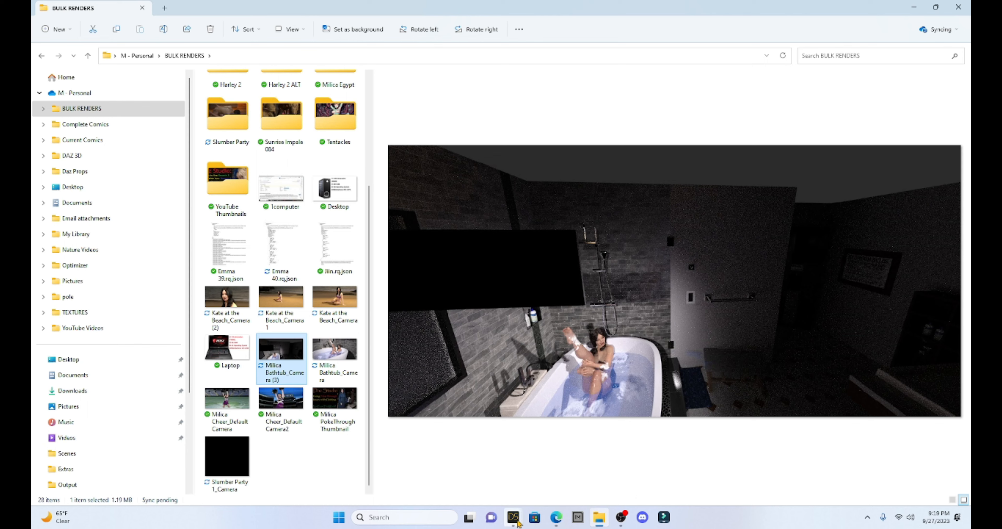
# Return to DAZ Studio and cancel the in-progress Milica Bathtub queue render
pyautogui.click(514, 518)
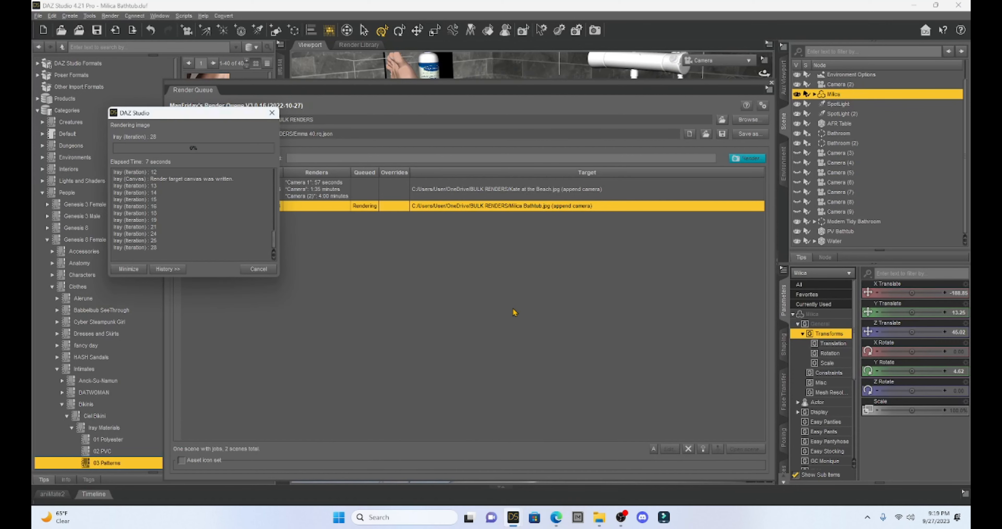
pyautogui.moveTo(415, 226)
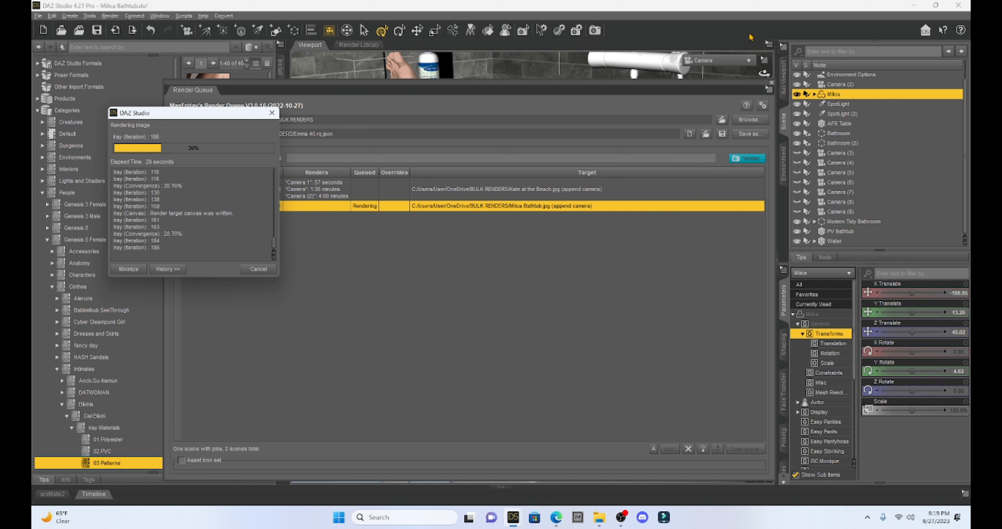
pyautogui.moveTo(506, 167)
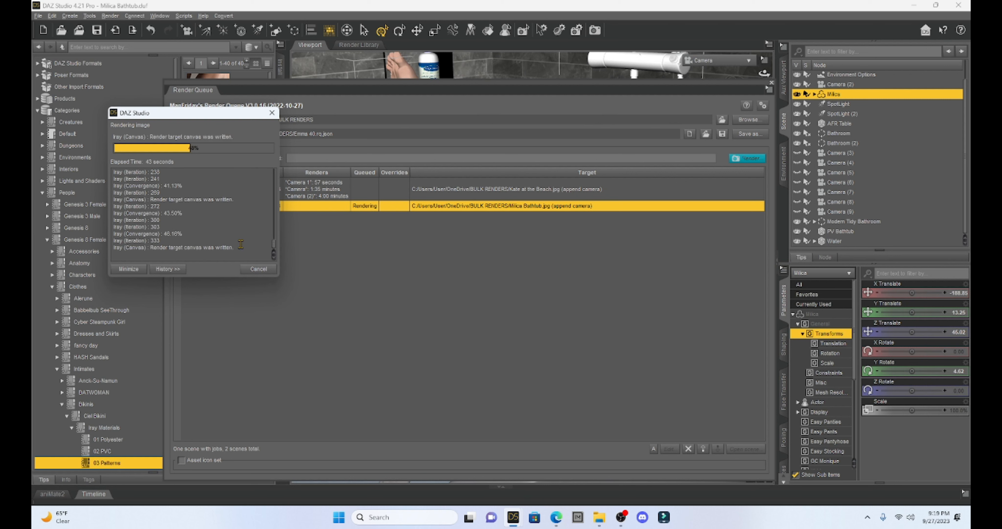
pyautogui.moveTo(270, 280)
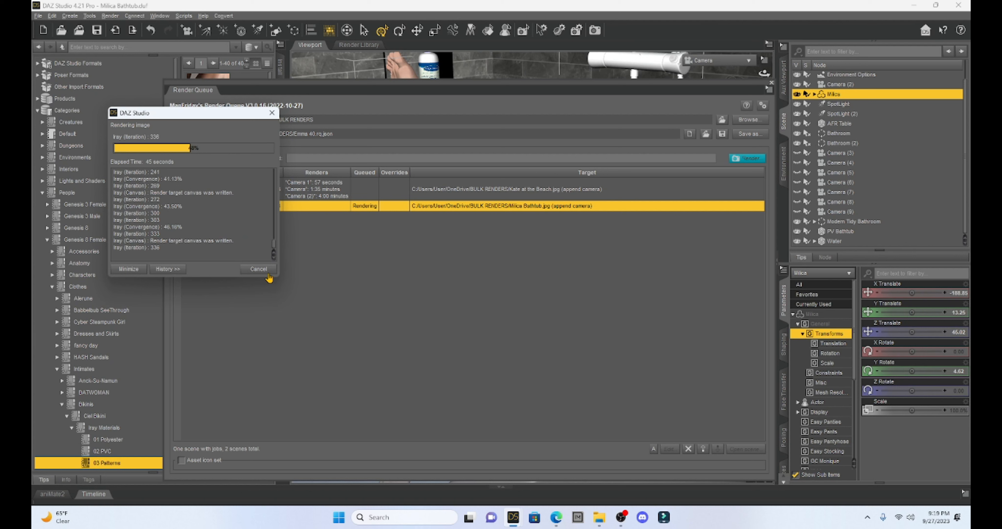
pyautogui.click(259, 269)
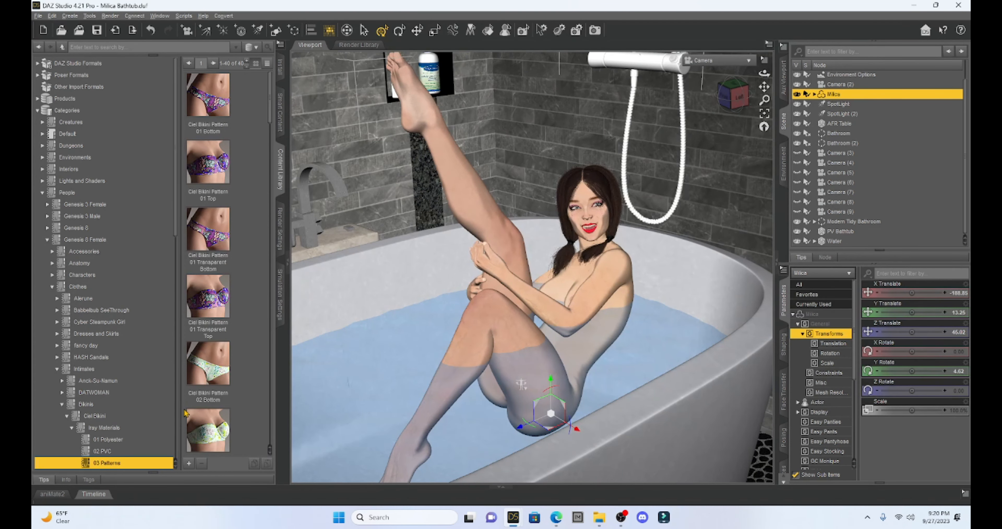
pyautogui.moveTo(512, 516)
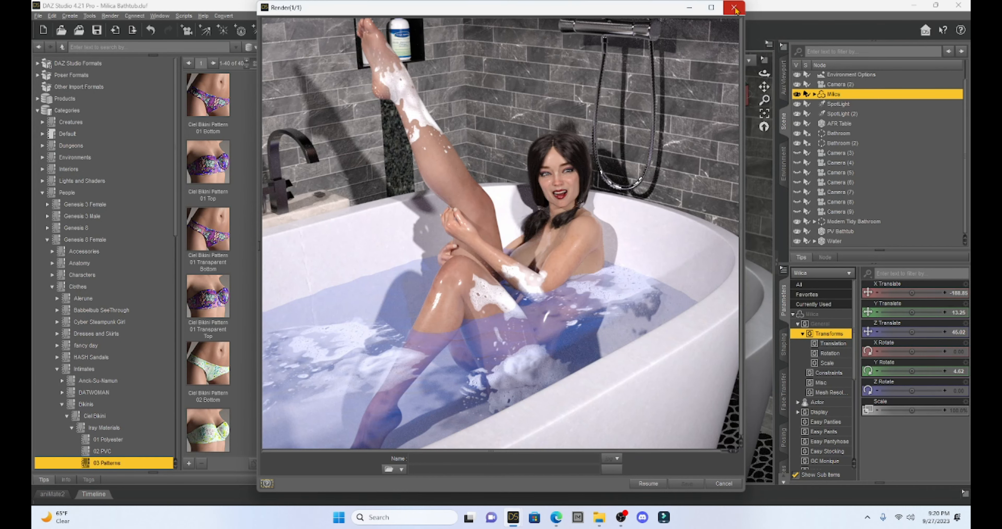
# Close the render window and view the bathtub scene through Camera (2)
pyautogui.click(732, 7)
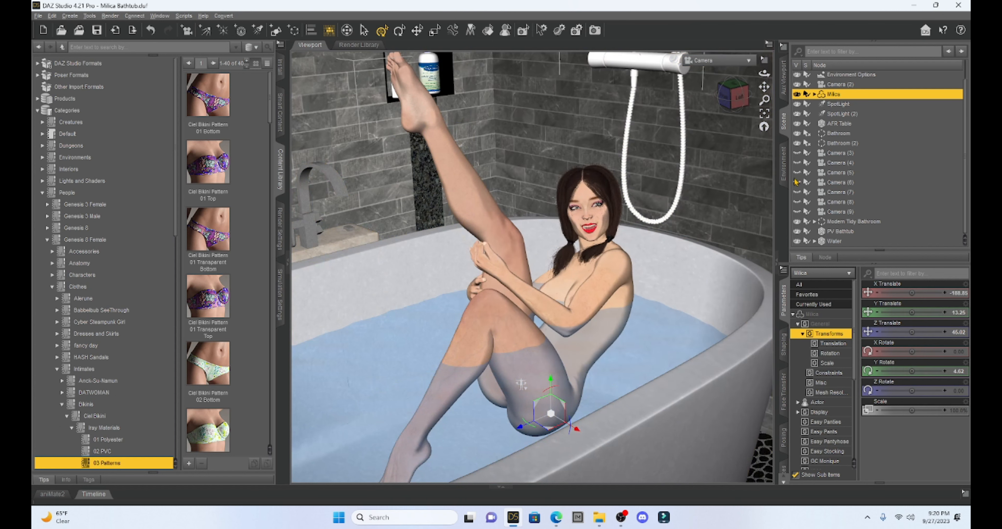
pyautogui.moveTo(844, 137)
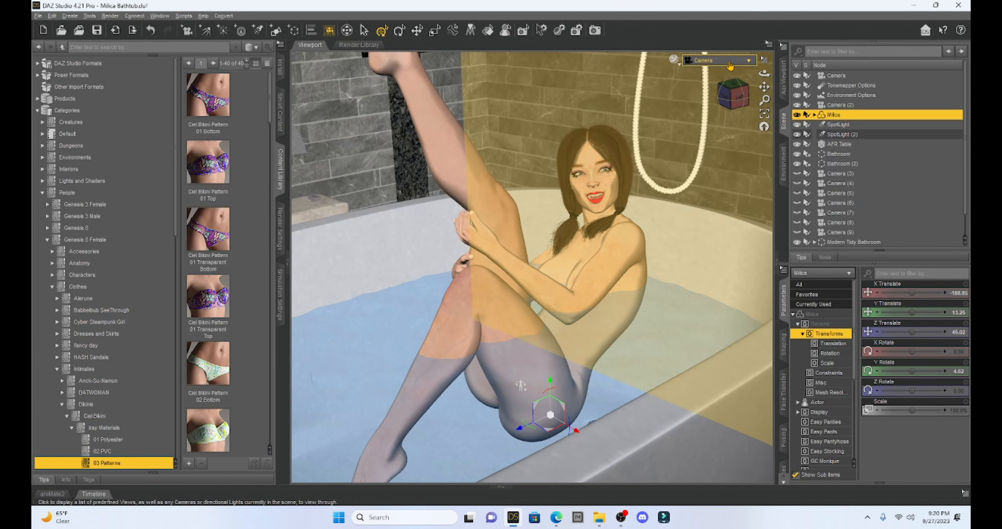
pyautogui.click(748, 60)
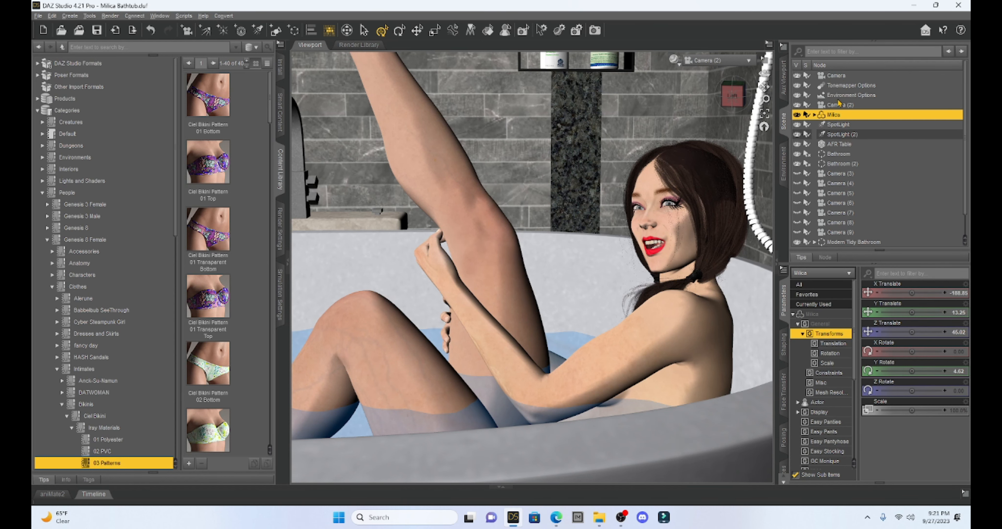
pyautogui.click(750, 60)
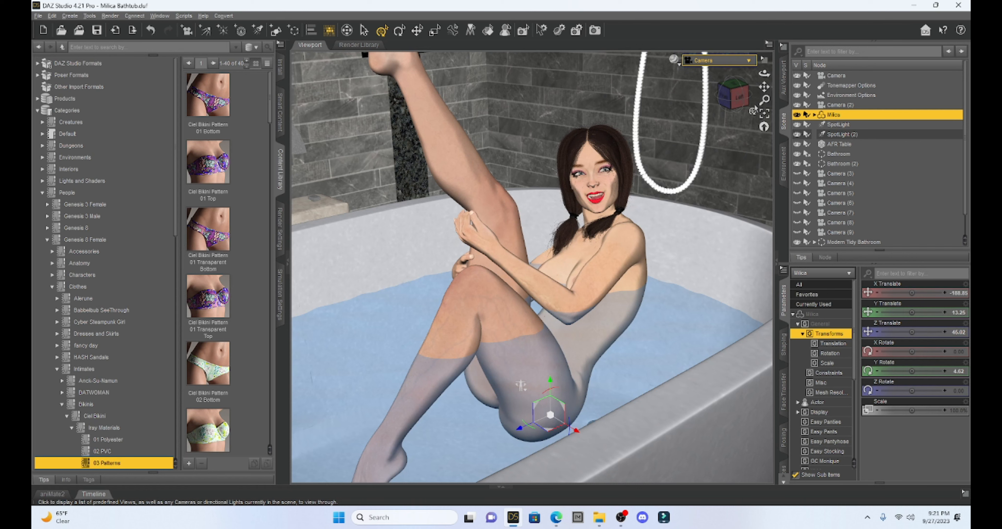
pyautogui.click(749, 60)
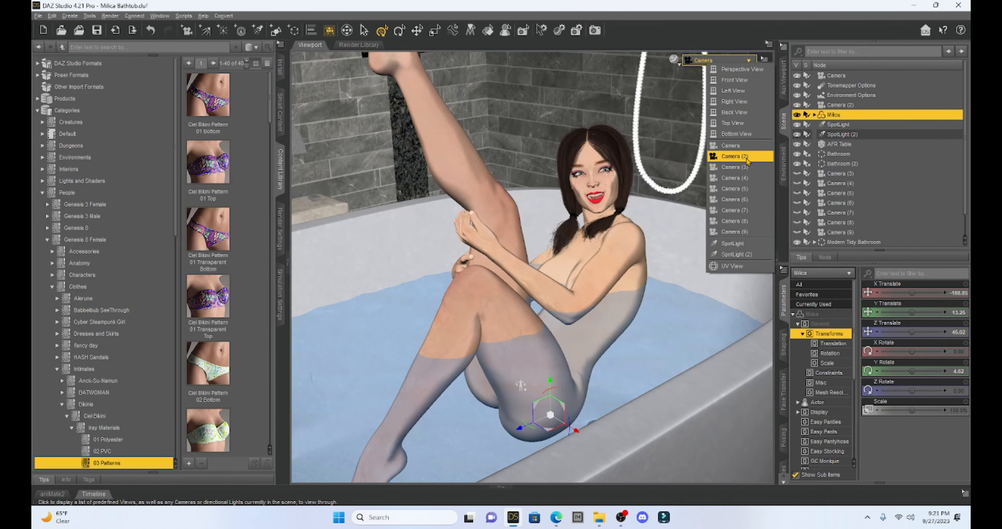
pyautogui.click(738, 157)
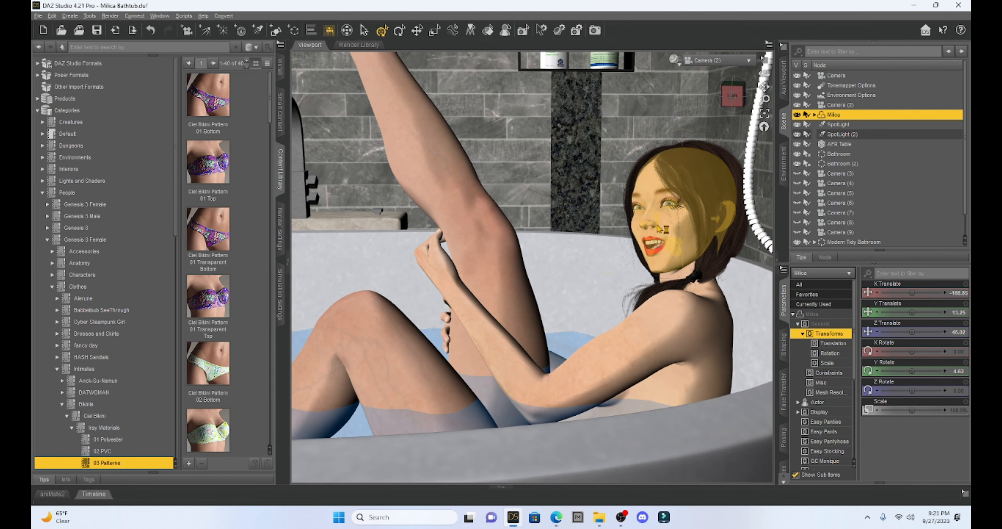
# Tilt Milica's head further back with the twist and bend sliders
pyautogui.click(364, 29)
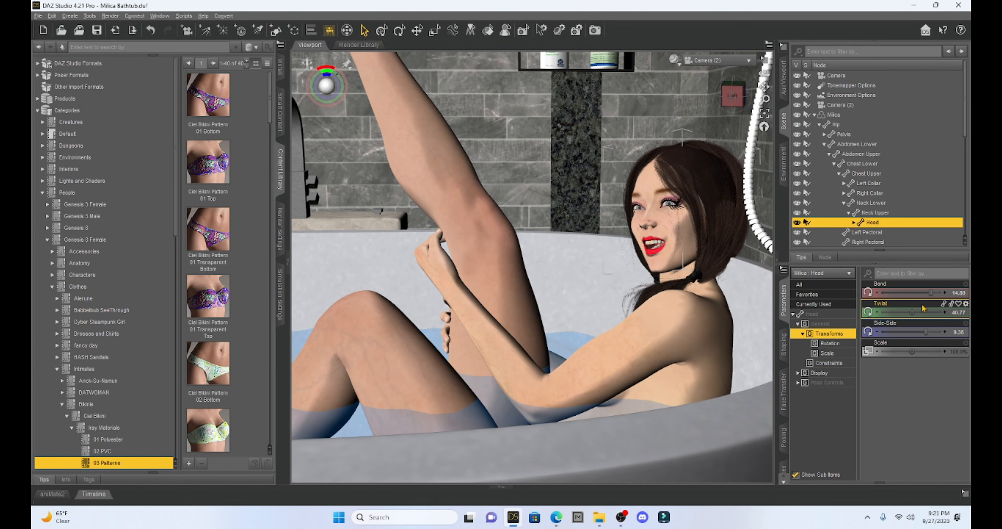
pyautogui.moveTo(927, 313); pyautogui.dragTo(908, 314)
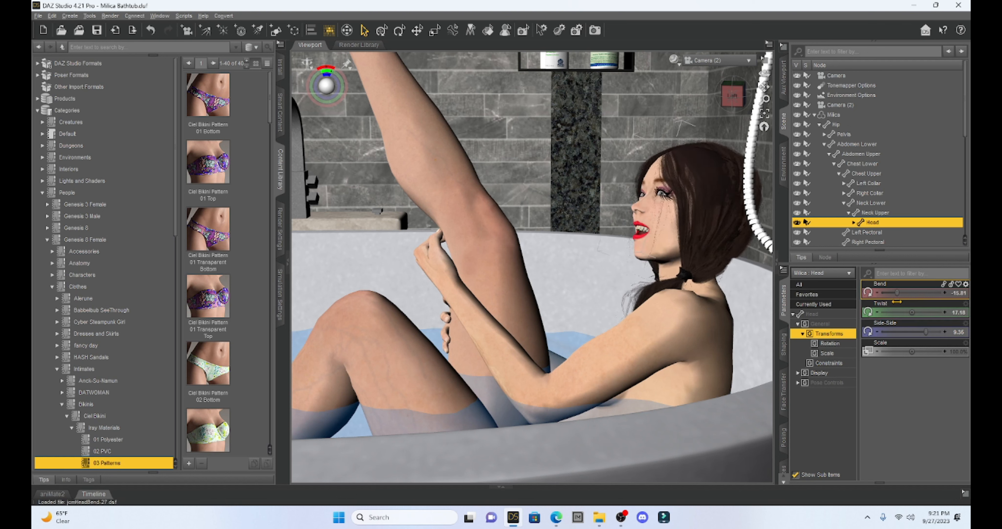
pyautogui.moveTo(882, 292); pyautogui.dragTo(872, 292)
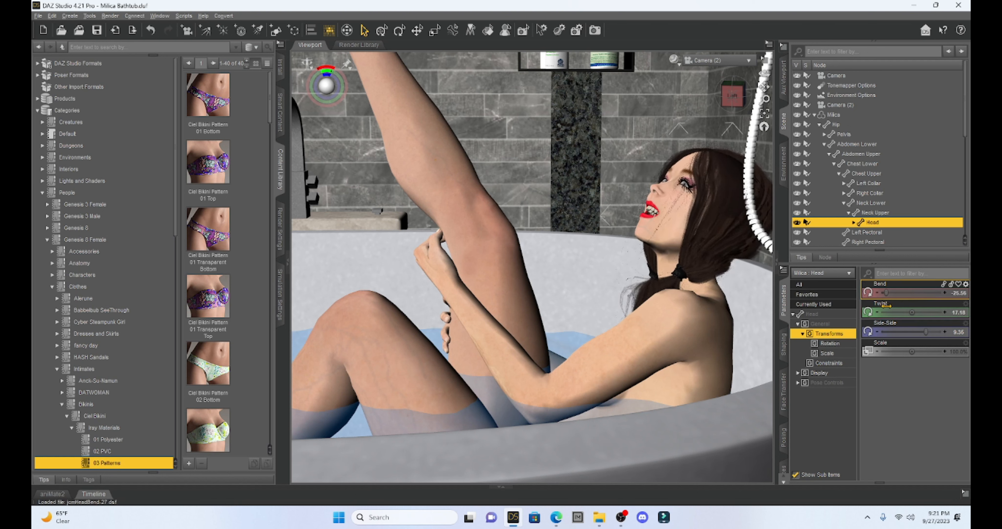
# Reduce and fine-tune the bend of Milica's left forearm
pyautogui.click(486, 351)
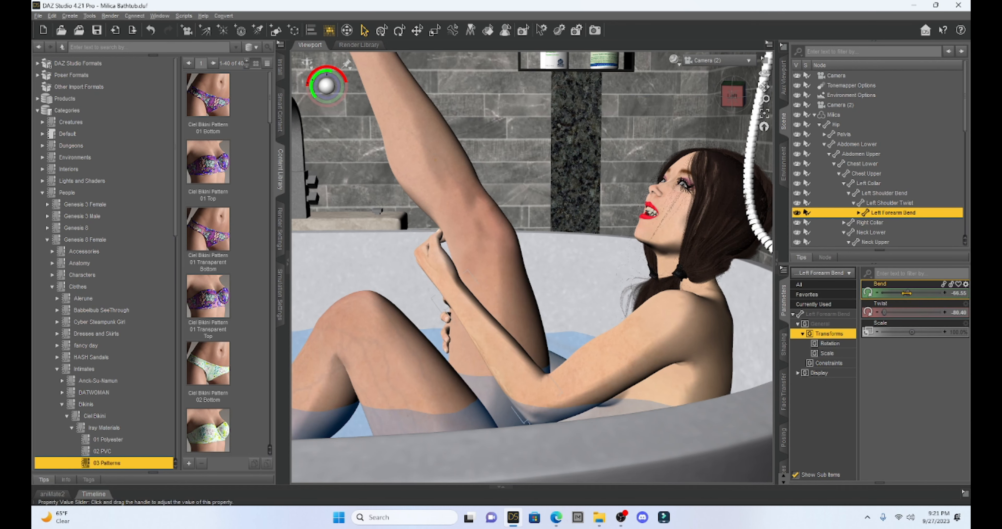
pyautogui.moveTo(914, 292); pyautogui.dragTo(911, 292)
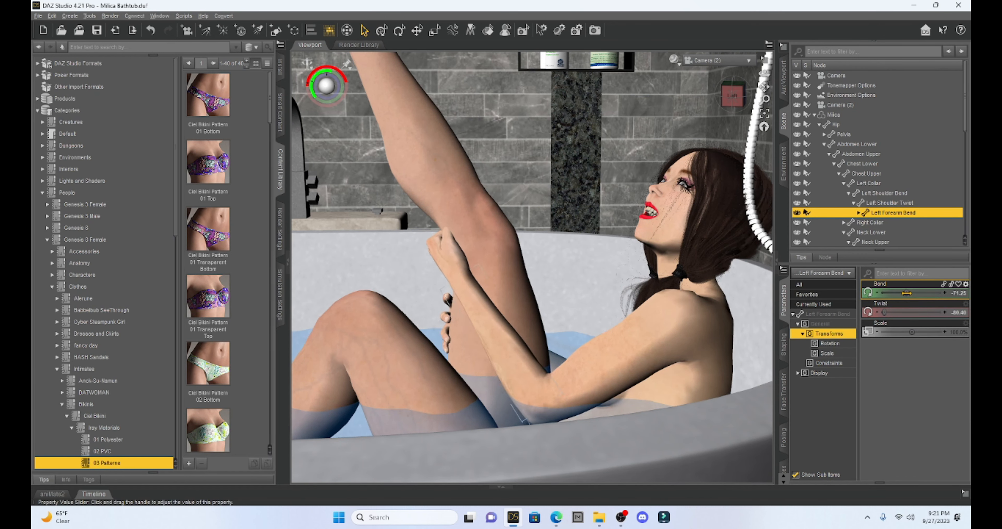
pyautogui.moveTo(934, 313); pyautogui.dragTo(888, 312)
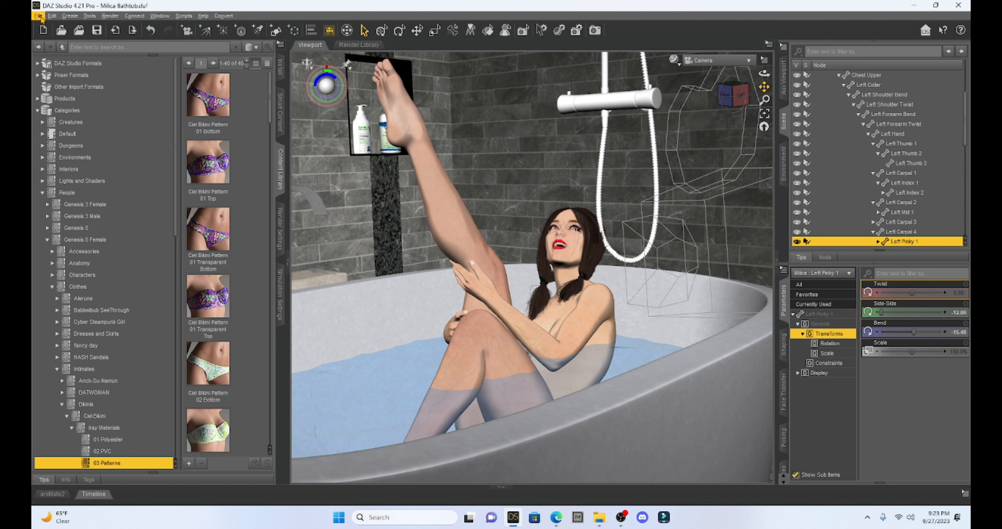
# Save the scene as a second Milica Bathtub file in My Library\Scenes
pyautogui.click(38, 16)
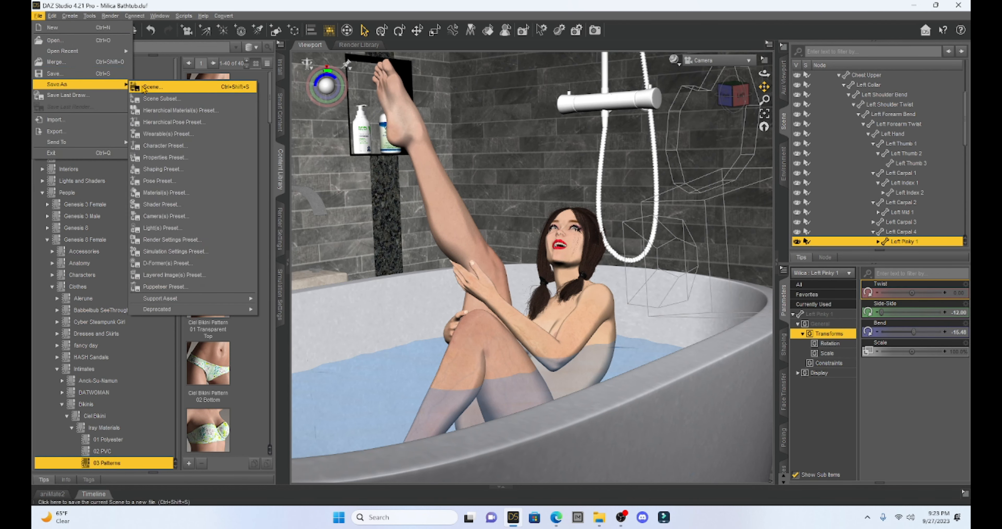
pyautogui.click(154, 87)
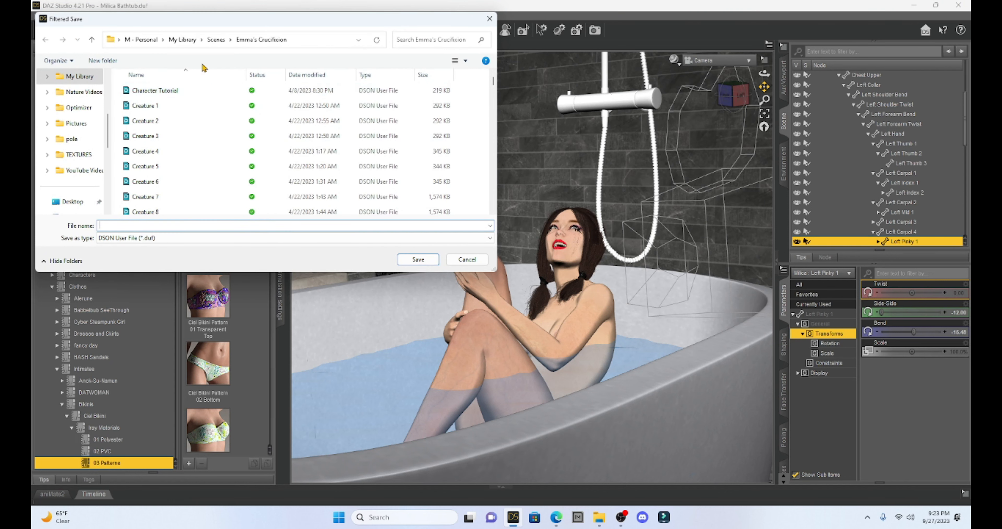
pyautogui.click(217, 40)
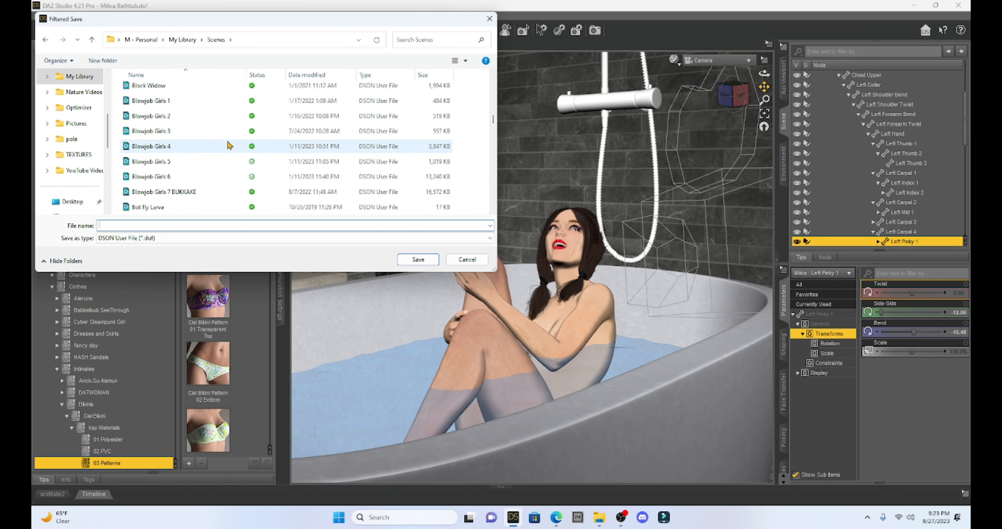
pyautogui.scroll(-3)
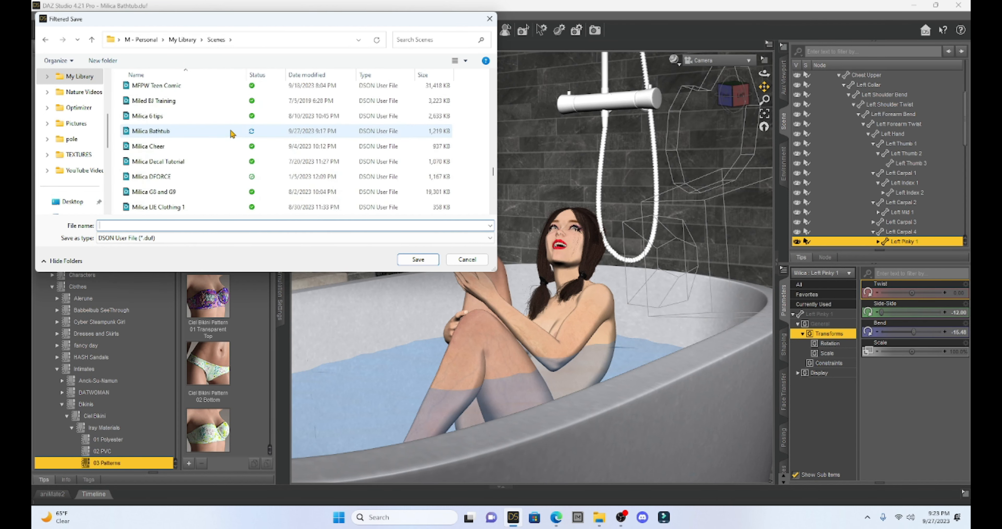
pyautogui.scroll(-3)
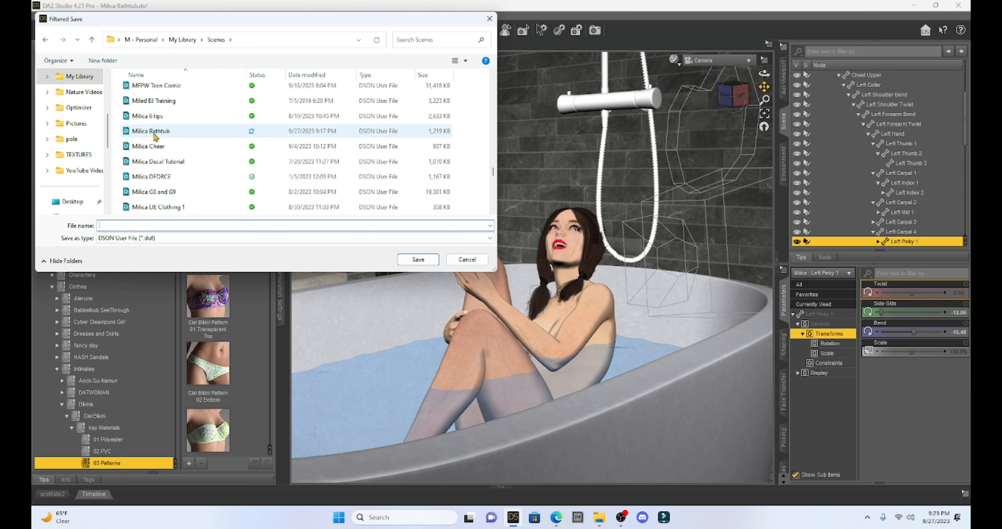
pyautogui.click(150, 131)
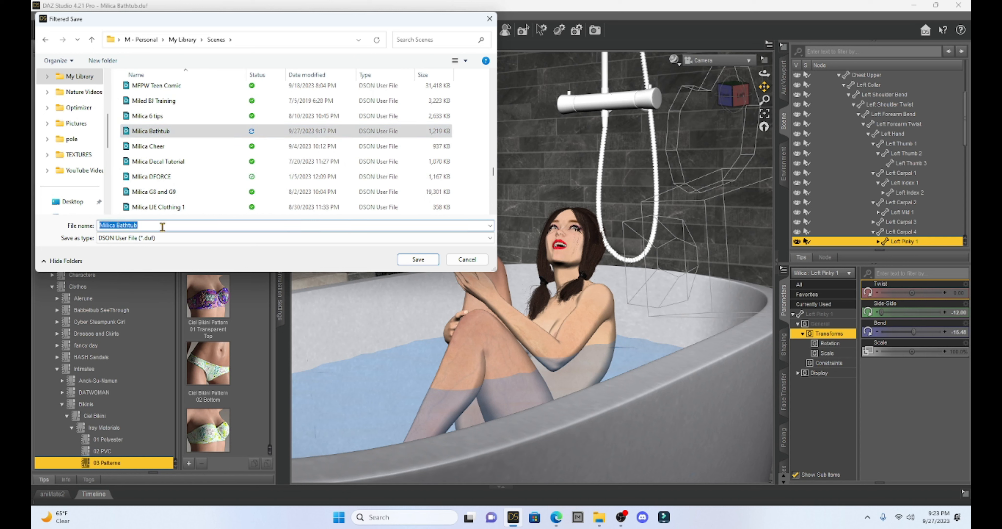
pyautogui.click(172, 226)
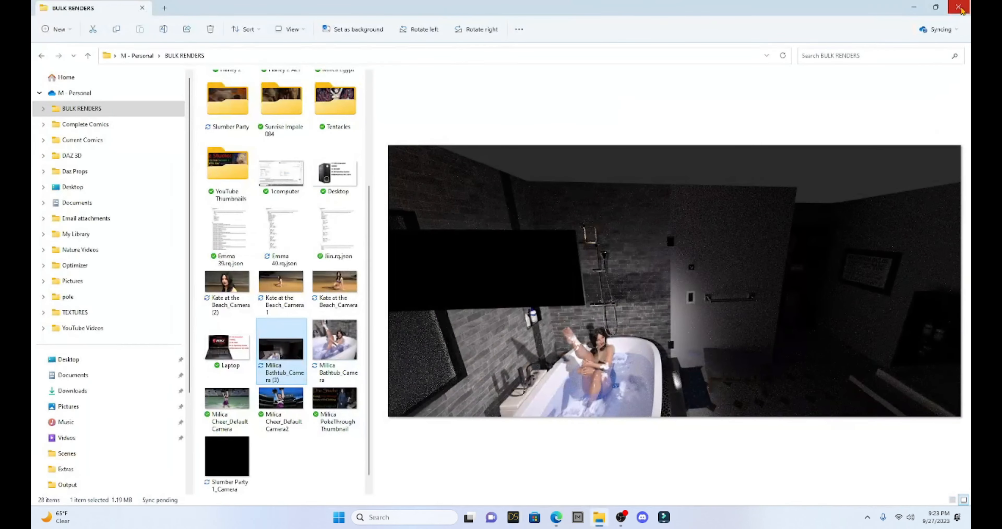
# Close the BULK RENDERS File Explorer window
pyautogui.click(957, 7)
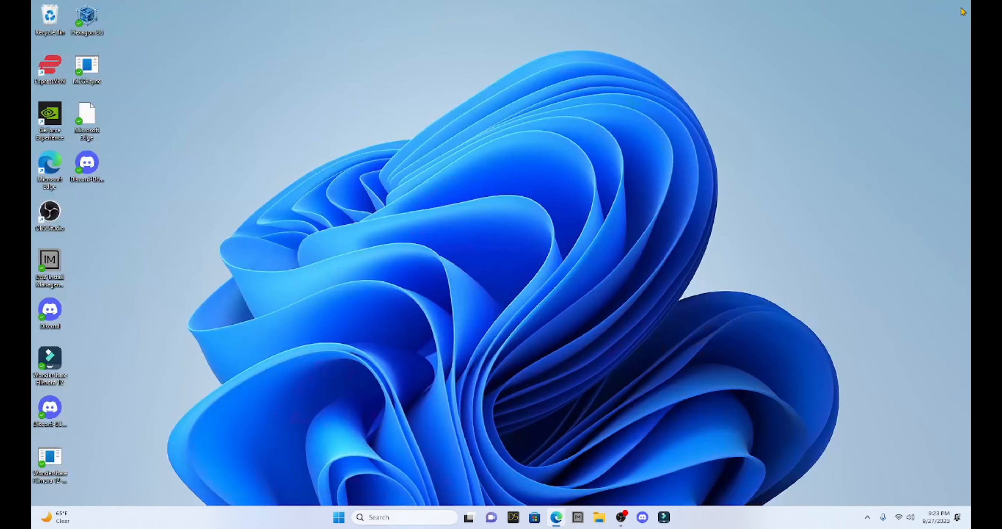
pyautogui.moveTo(442, 218)
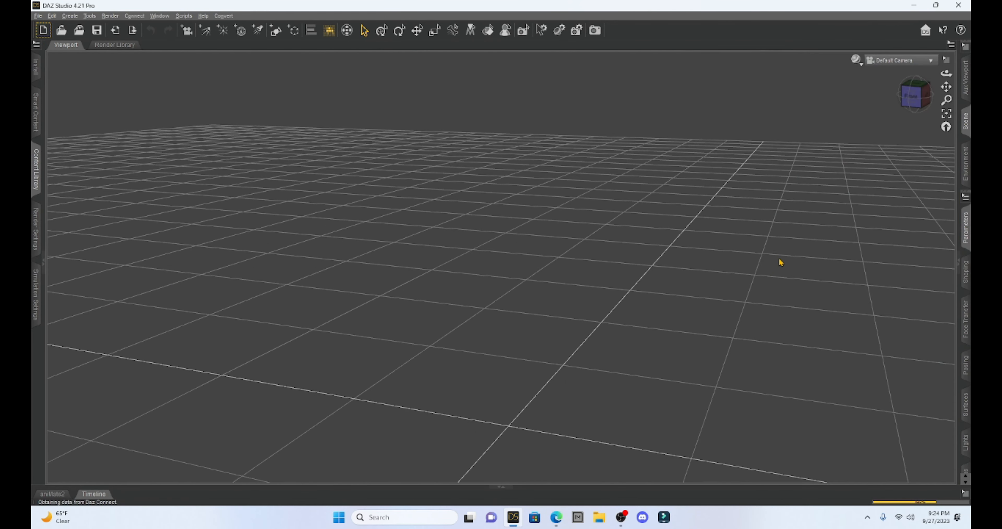
pyautogui.moveTo(180, 63)
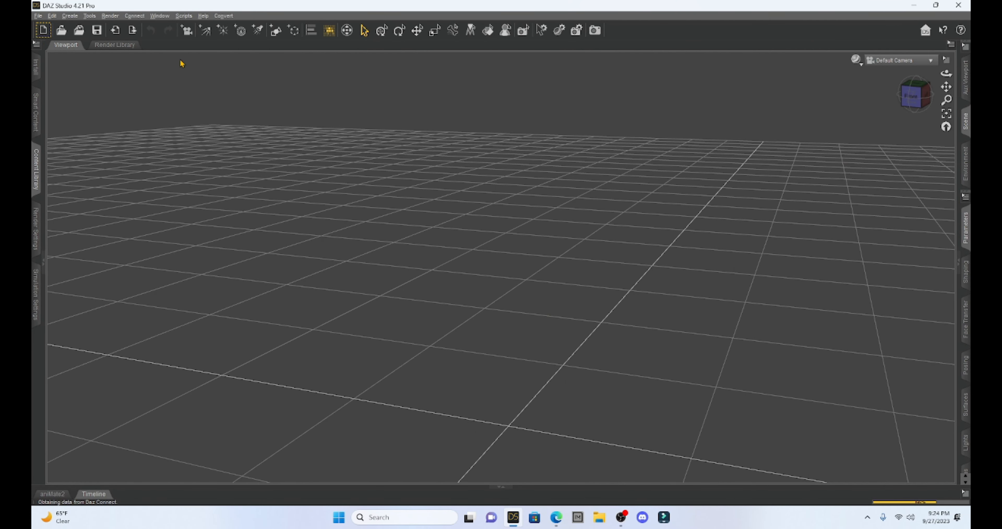
# Show the Render Queue pane via Window > Panes and decline resuming unfinished renders
pyautogui.click(159, 16)
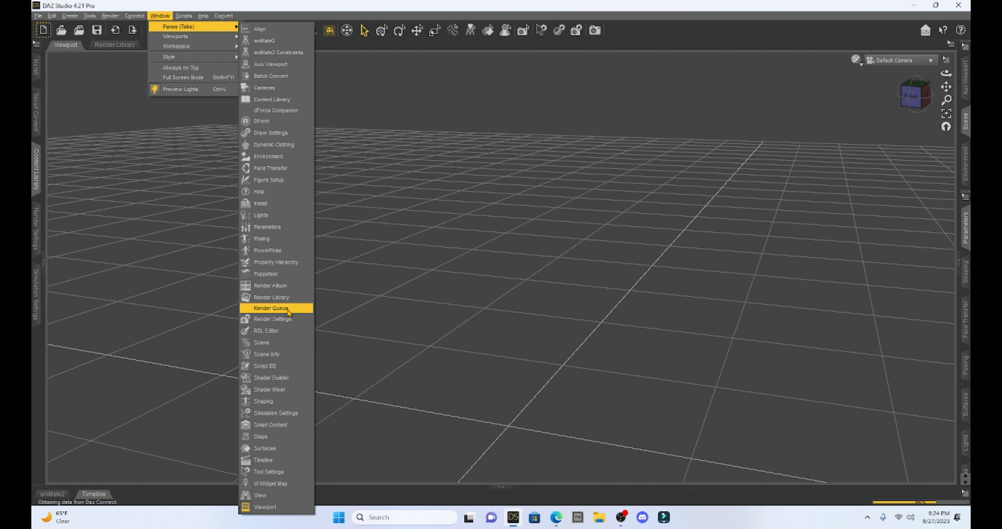
pyautogui.click(274, 308)
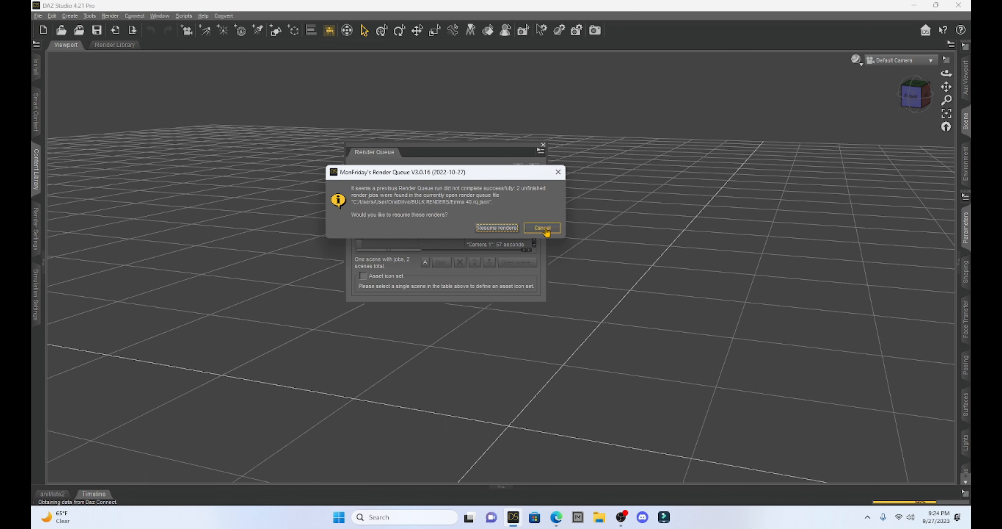
pyautogui.click(543, 228)
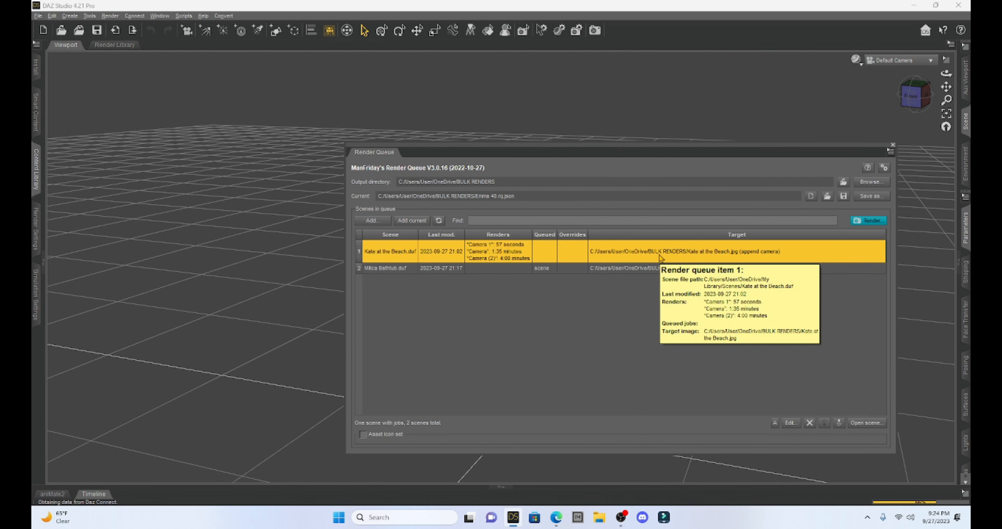
# Remove both Kate at the Beach and Milica Bathtub entries from the render queue
pyautogui.click(631, 268)
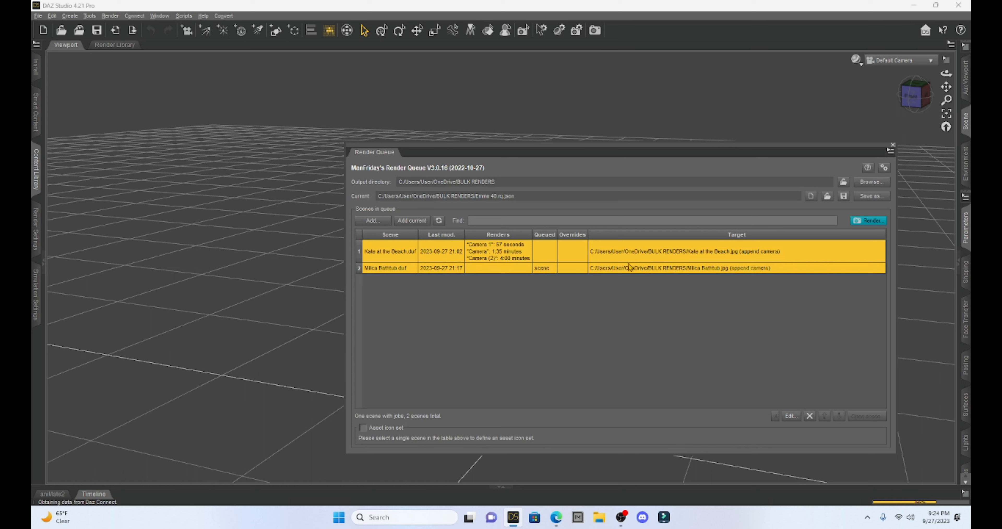
pyautogui.rightClick(629, 265)
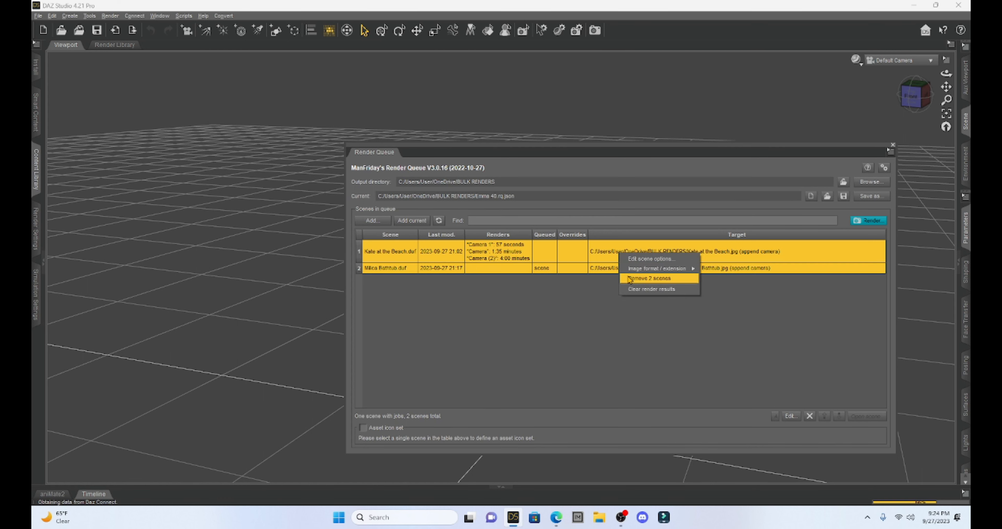
pyautogui.click(651, 278)
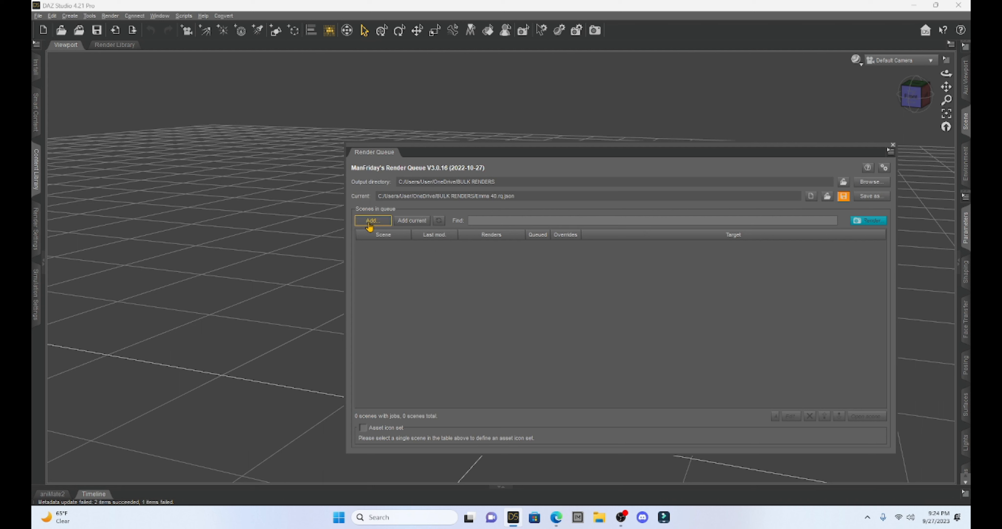
pyautogui.moveTo(405, 225)
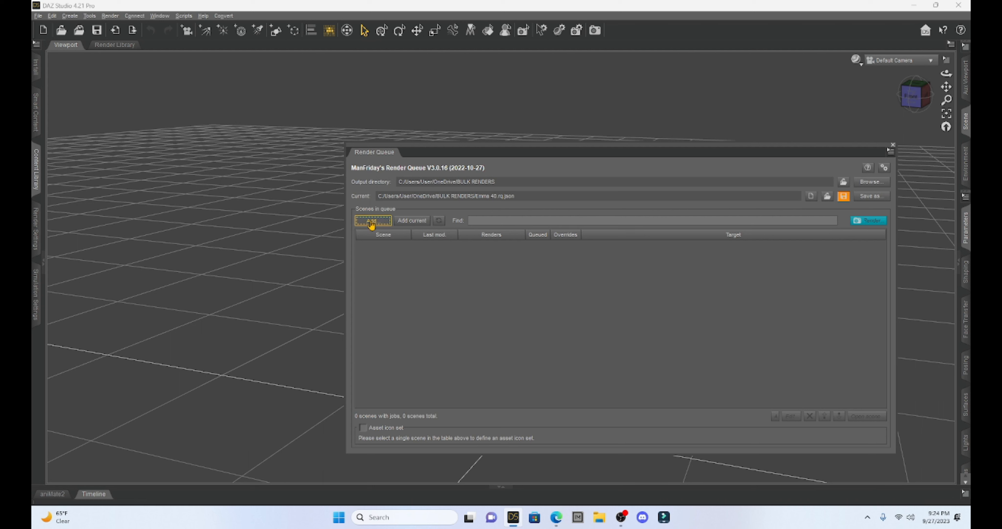
# In the queue's Add dialog, select Milica Bathtub 2 and Milica Bathtub scene files
pyautogui.click(372, 221)
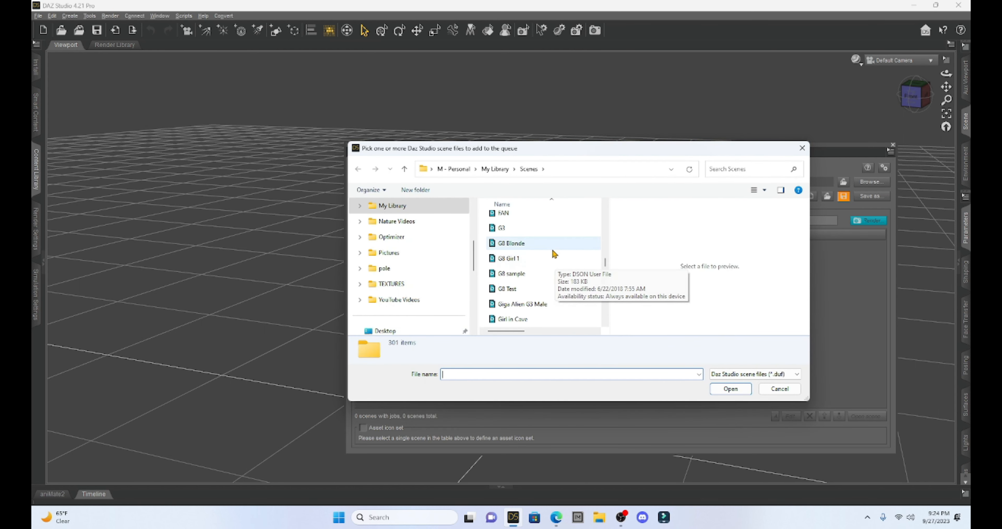
pyautogui.scroll(-3)
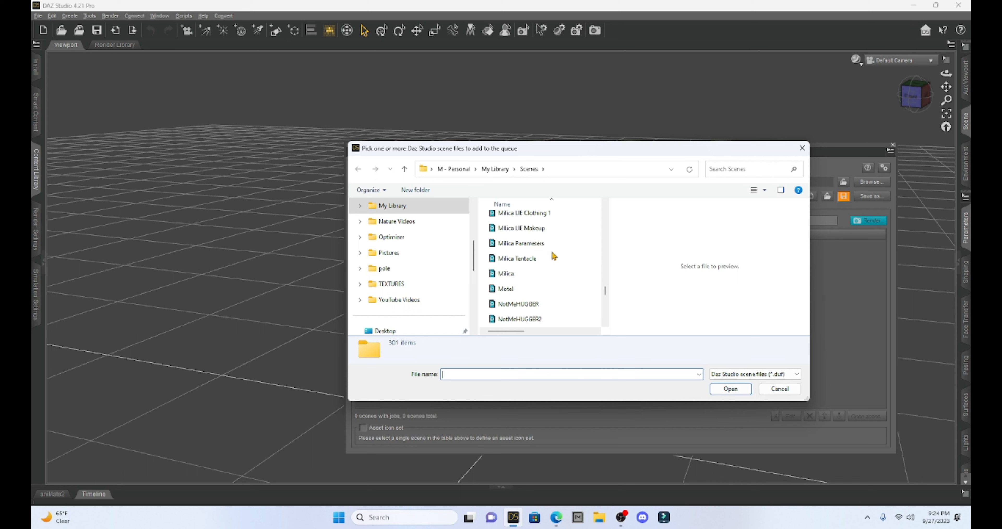
pyautogui.scroll(-3)
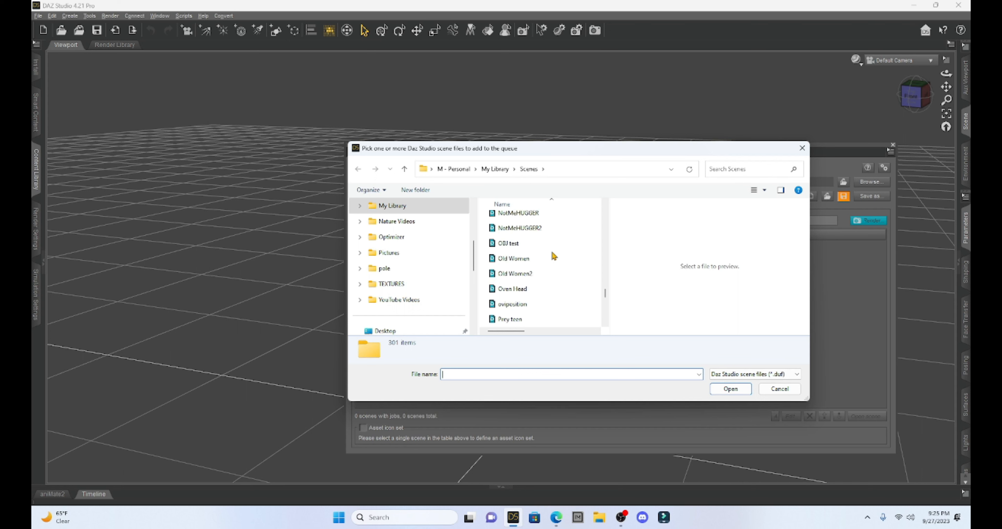
pyautogui.scroll(-3)
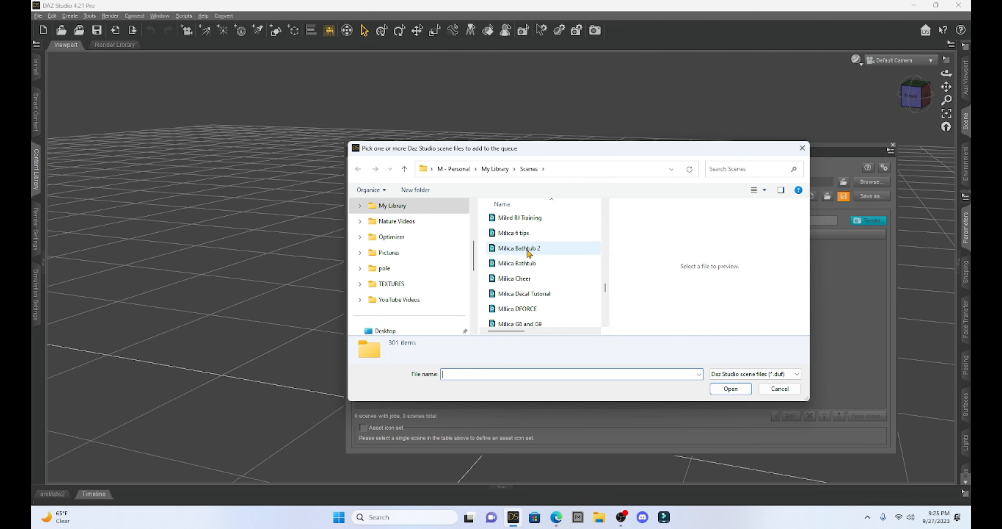
pyautogui.moveTo(527, 253)
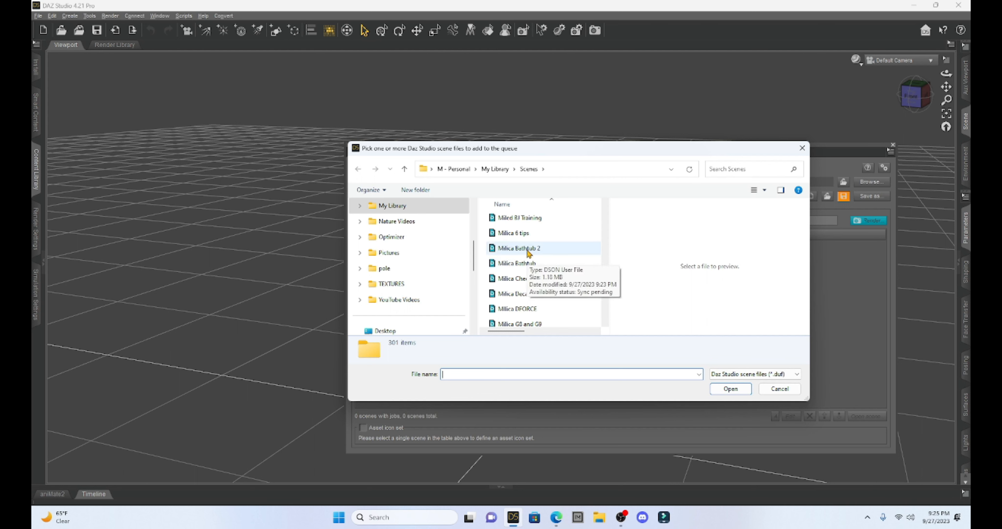
pyautogui.press('ctrl+a')
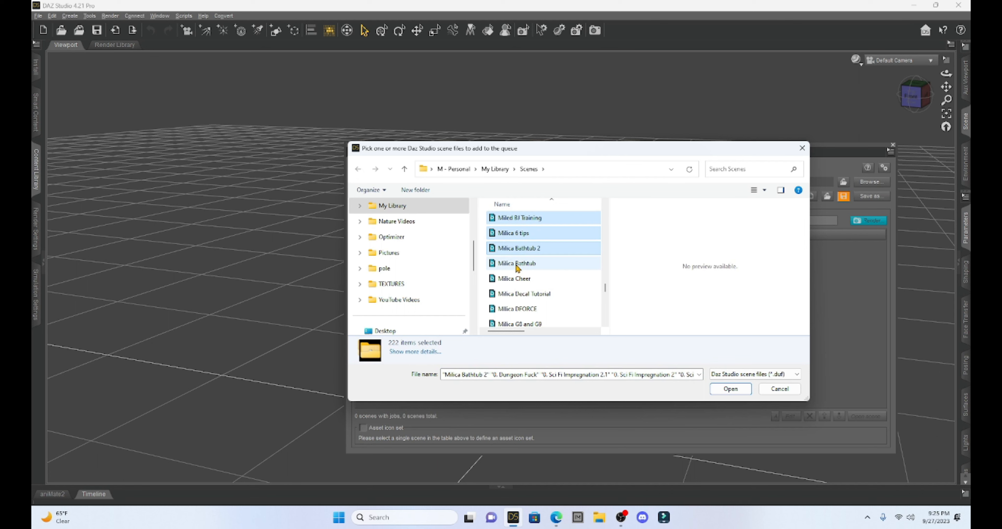
pyautogui.click(520, 248)
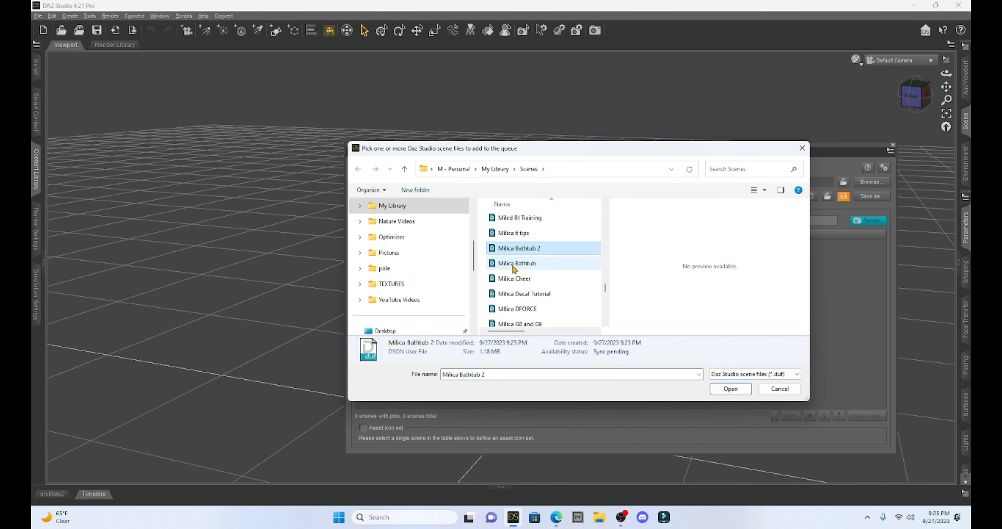
pyautogui.click(517, 263)
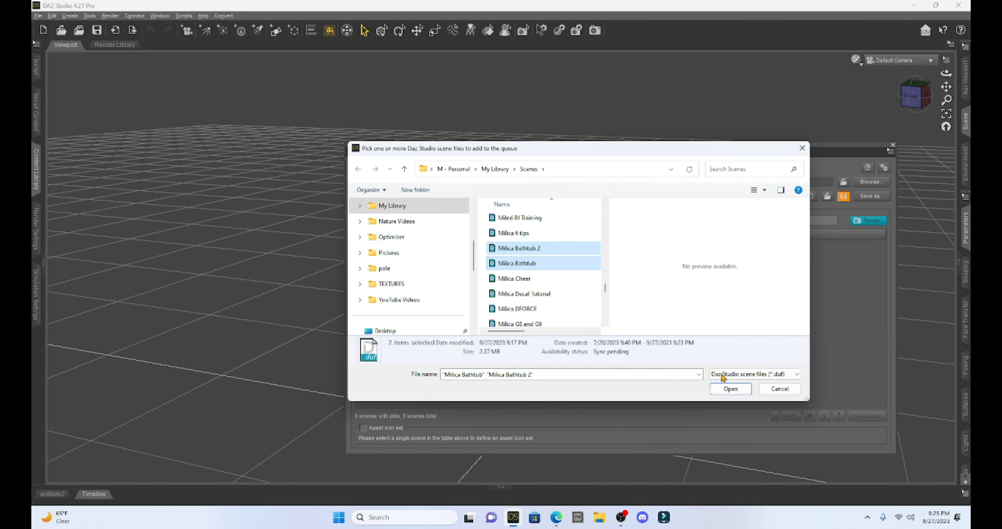
# Queue both bathtub scenes to render from all visible cameras and confirm the options
pyautogui.click(731, 389)
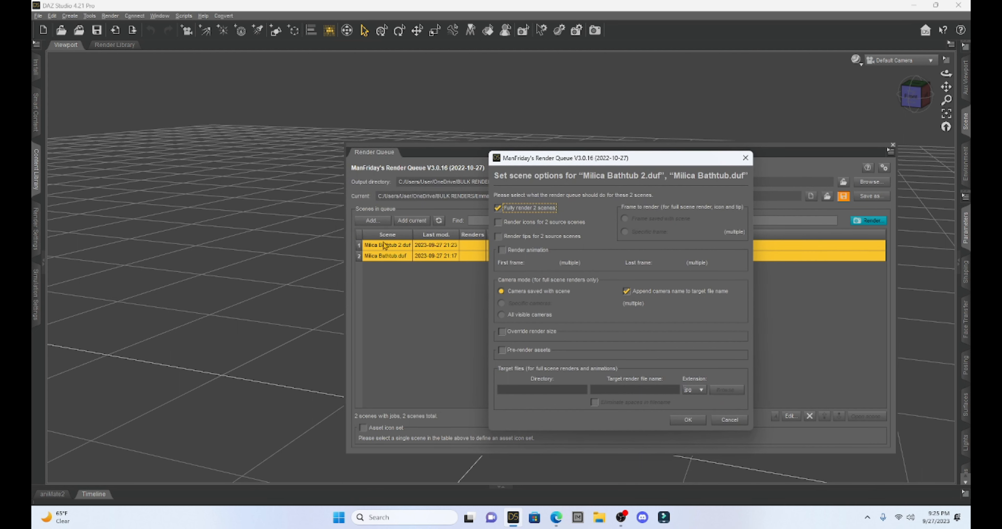
pyautogui.moveTo(383, 294)
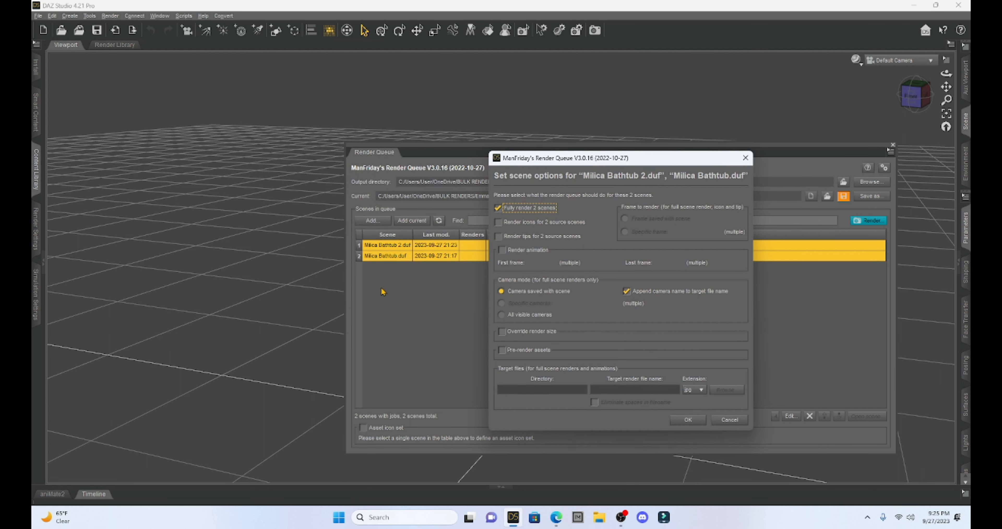
pyautogui.moveTo(569, 240)
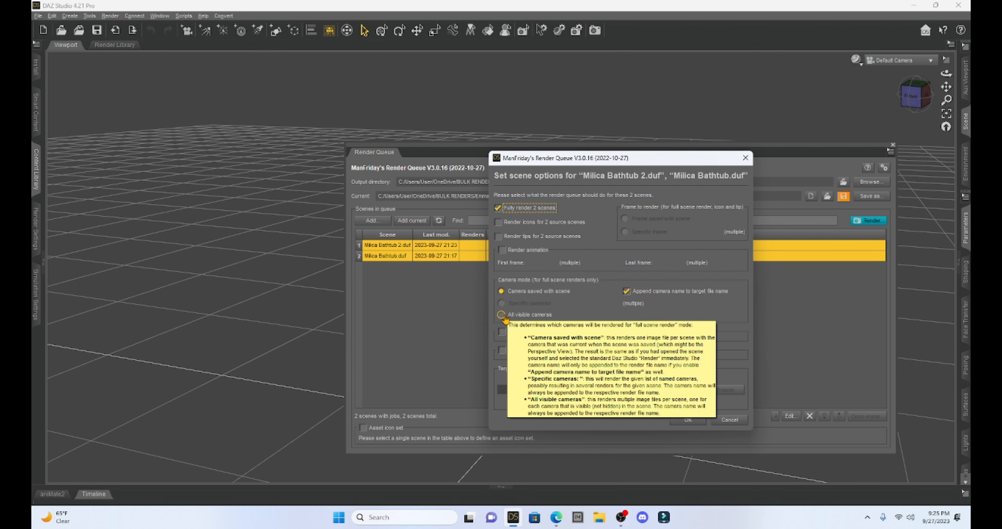
pyautogui.click(501, 315)
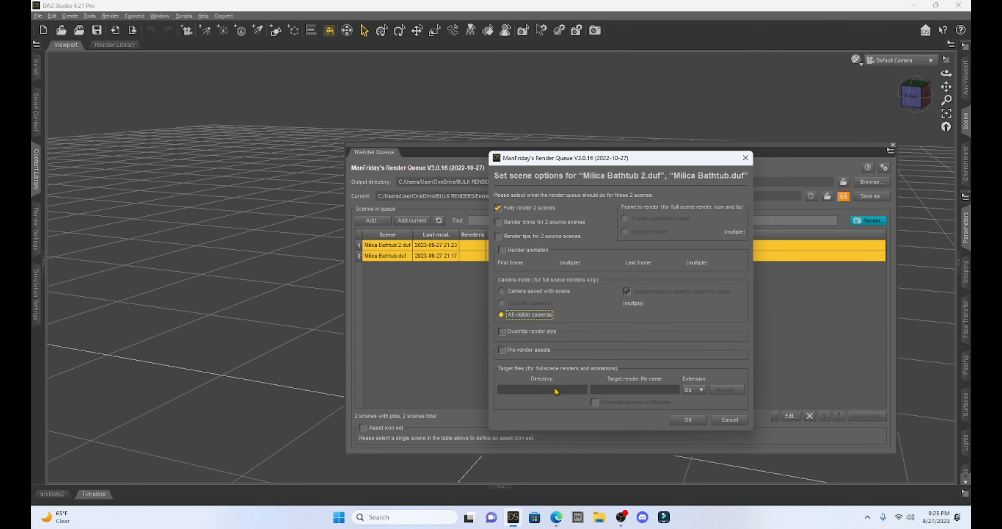
pyautogui.moveTo(539, 328)
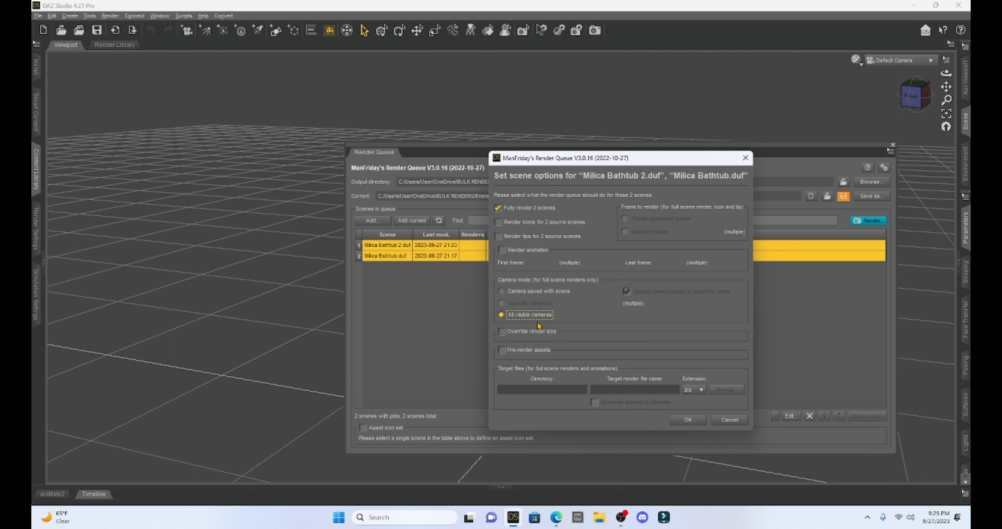
pyautogui.moveTo(581, 353)
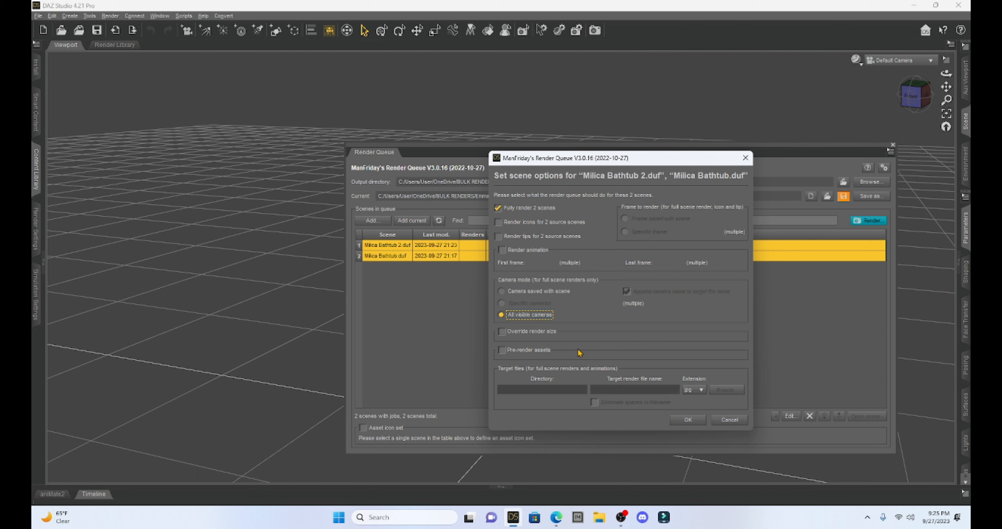
pyautogui.moveTo(652, 392)
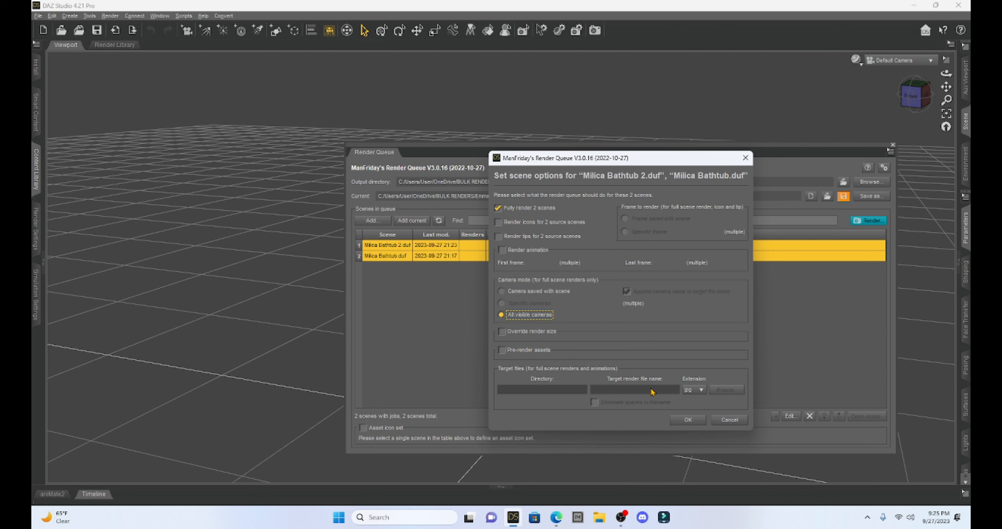
pyautogui.click(688, 419)
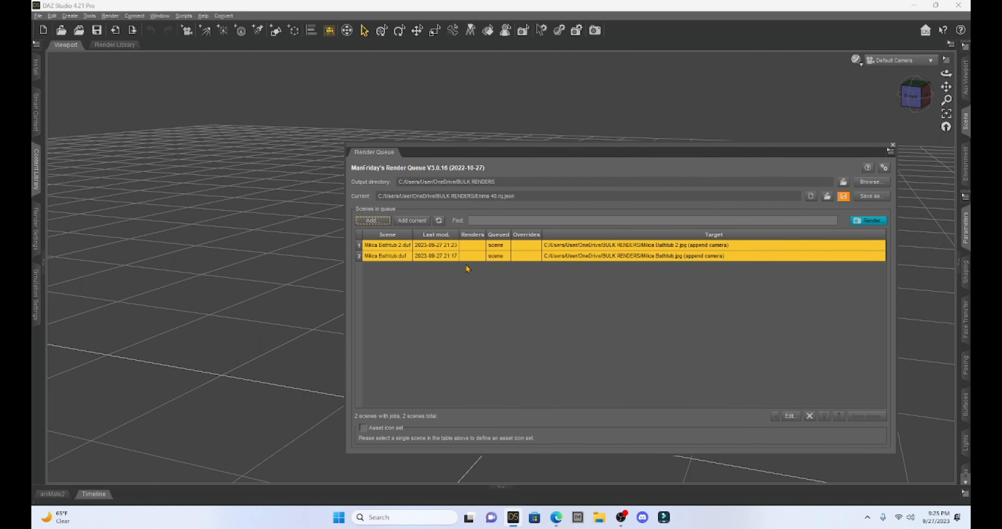
pyautogui.moveTo(384, 264)
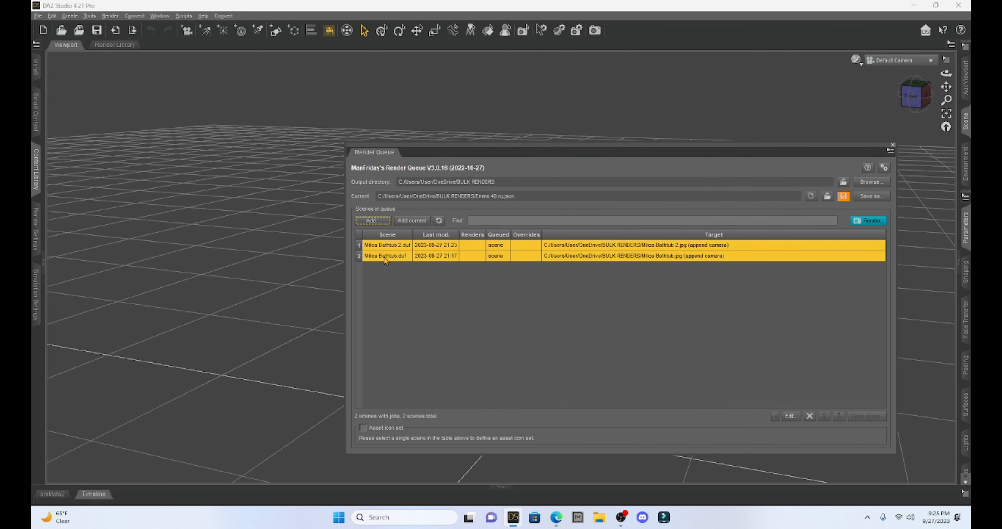
# Move Milica Bathtub to the top of the render queue, ahead of Milica Bathtub 2
pyautogui.click(386, 256)
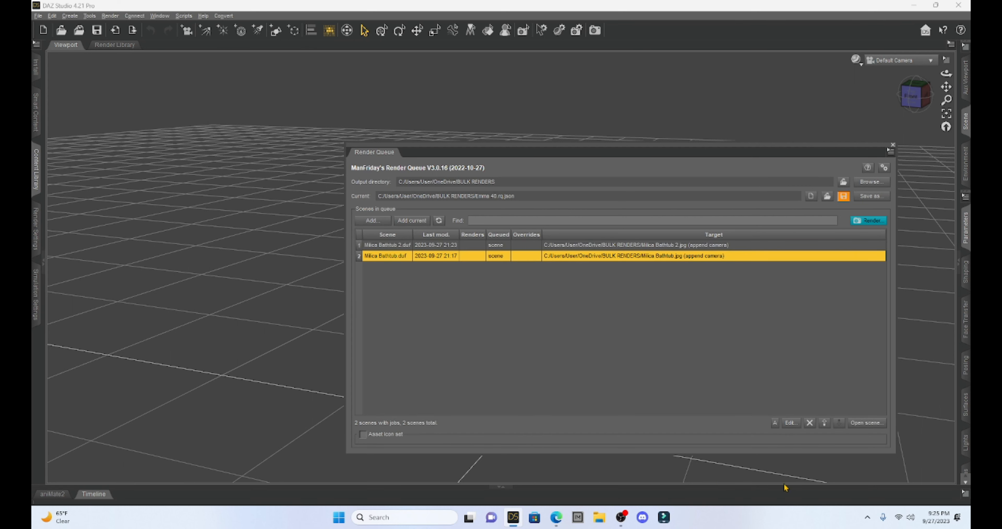
pyautogui.click(825, 423)
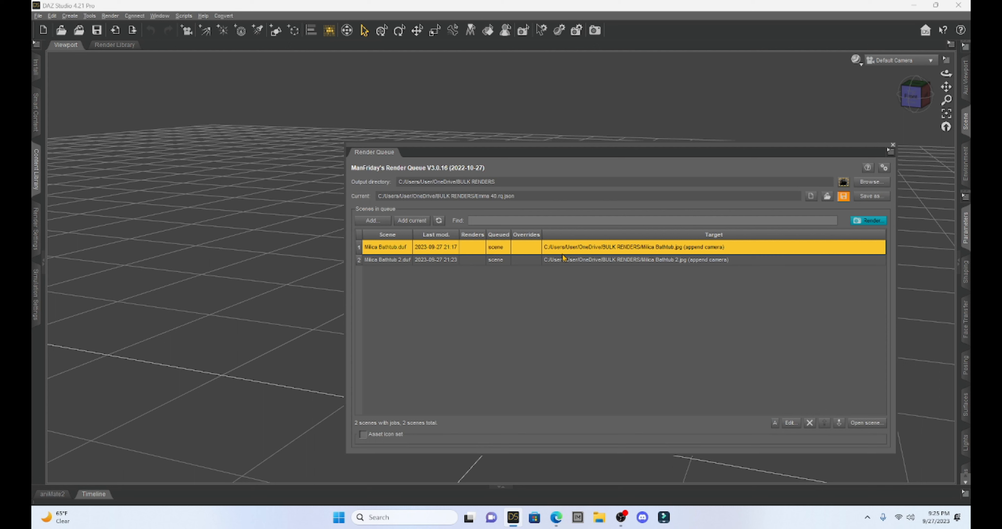
pyautogui.moveTo(802, 406)
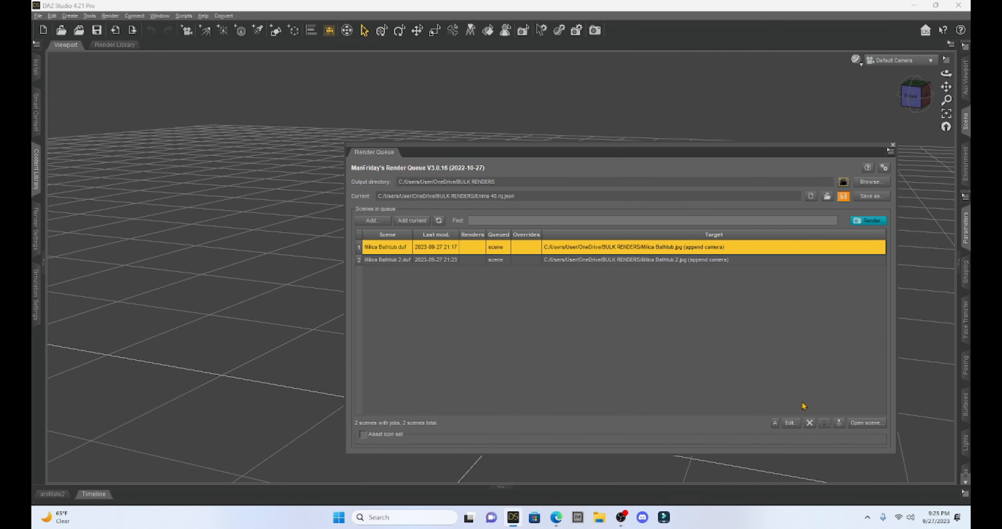
pyautogui.moveTo(500, 247)
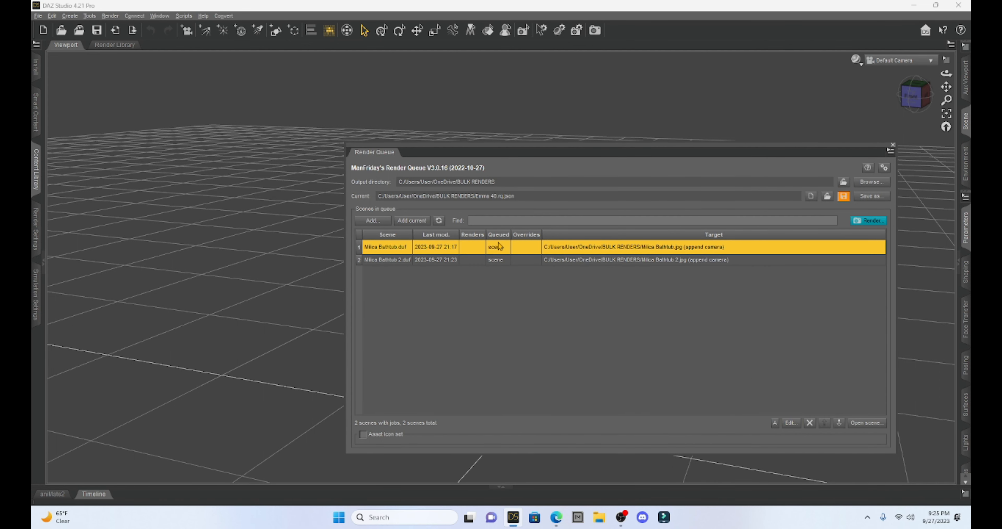
# Review Milica Bathtub's scene render options and leave them unchanged
pyautogui.rightClick(502, 246)
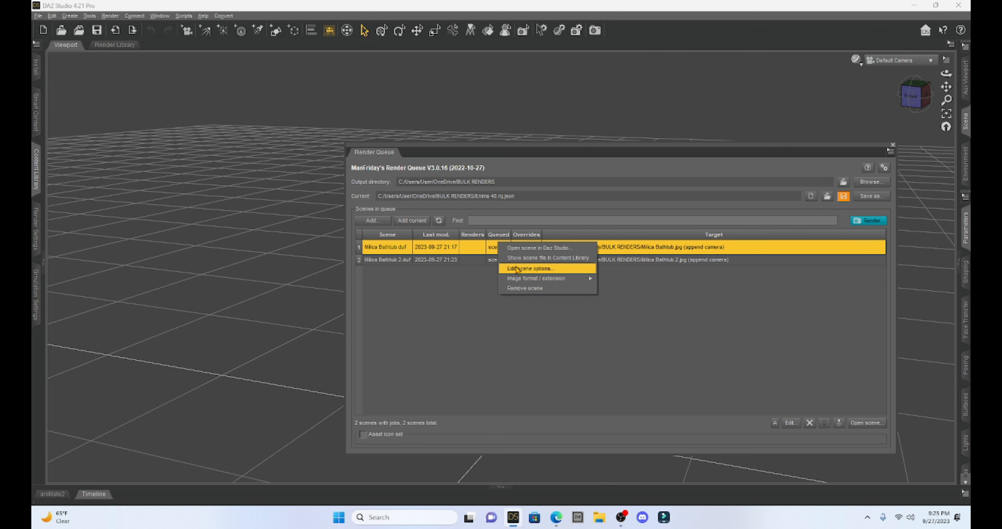
pyautogui.click(532, 269)
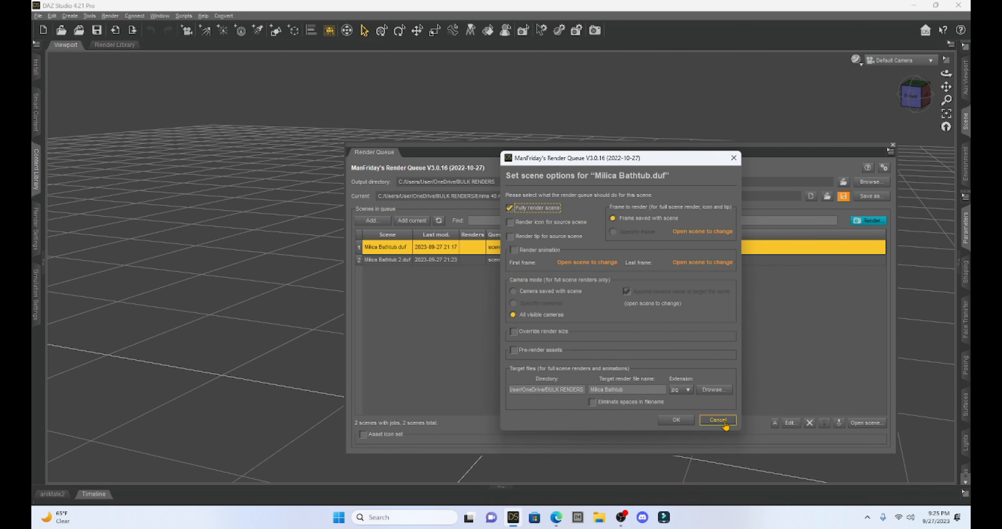
pyautogui.click(719, 420)
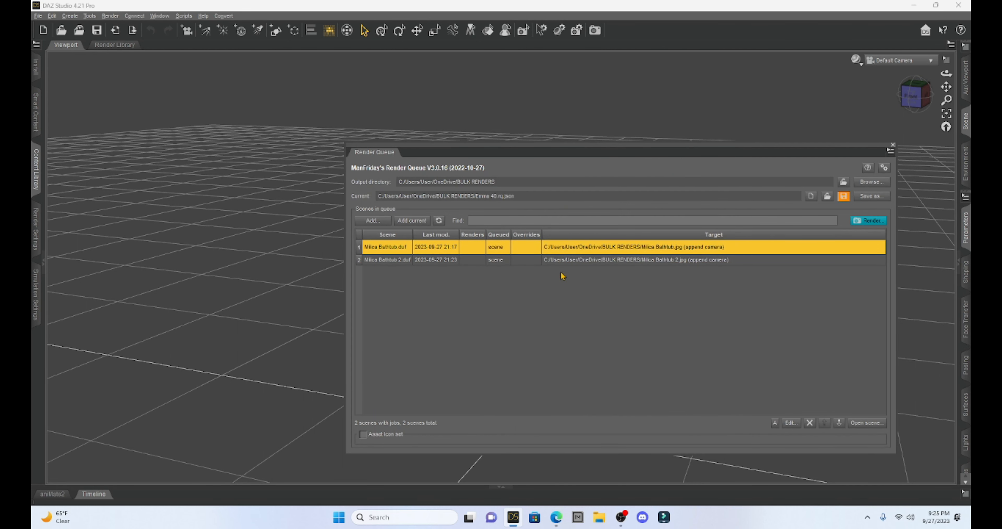
# Start rendering the queue, bringing up the confirmation for the two scenes
pyautogui.click(869, 220)
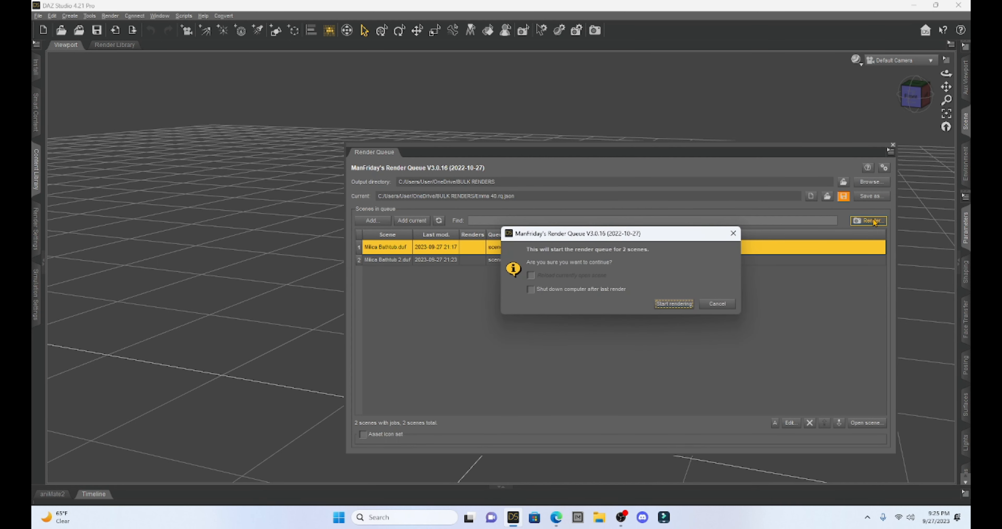
pyautogui.moveTo(615, 252)
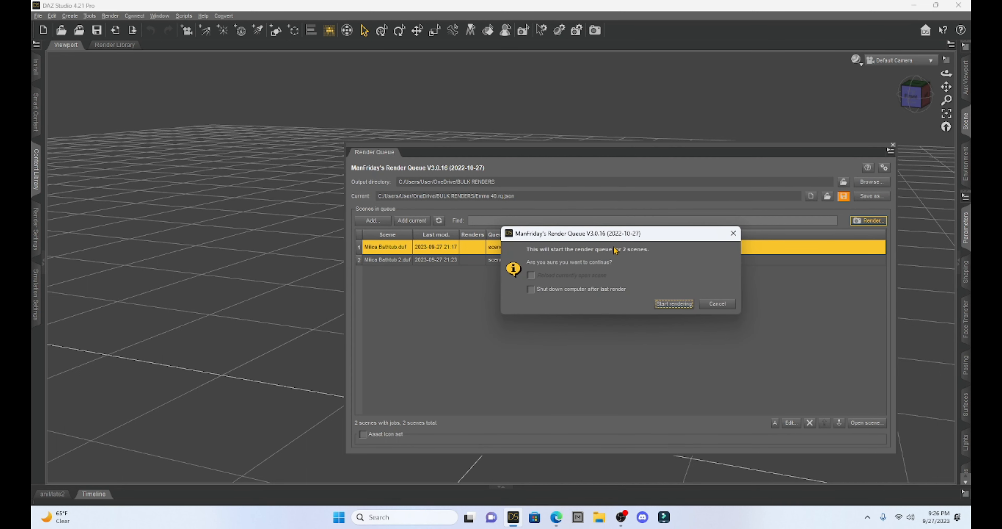
pyautogui.moveTo(531, 306)
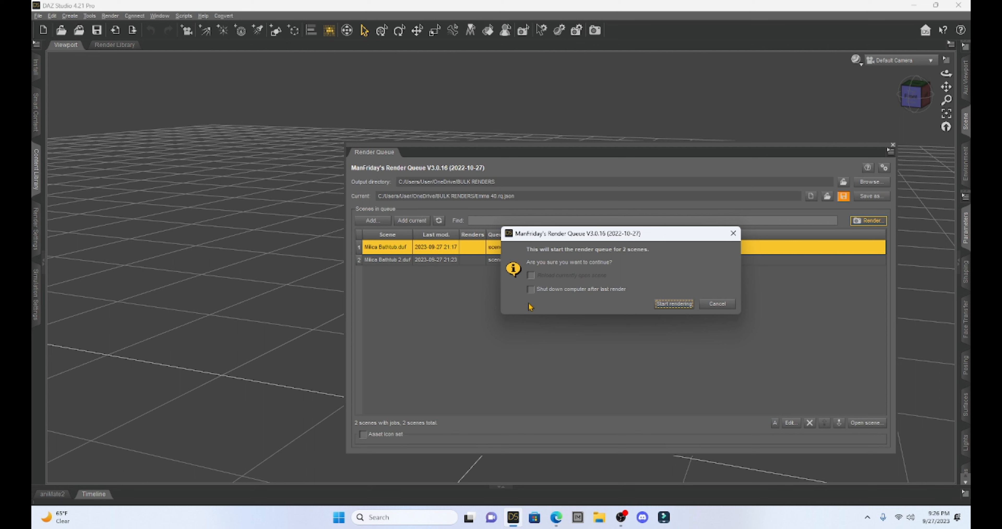
pyautogui.moveTo(574, 298)
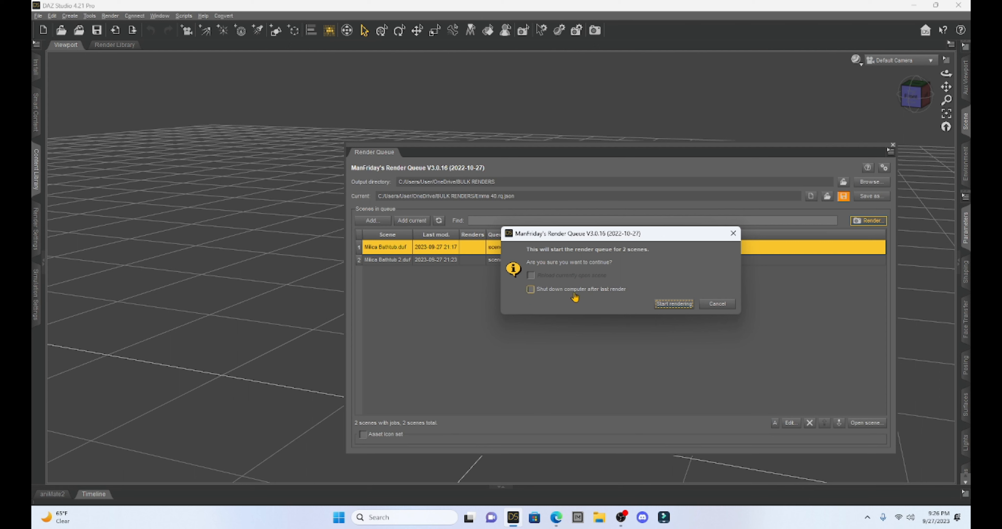
pyautogui.moveTo(531, 291)
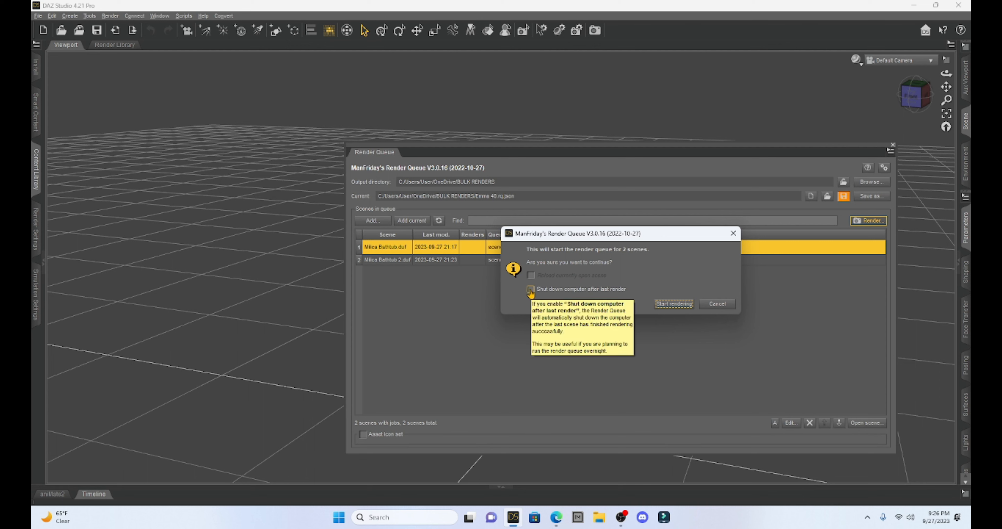
pyautogui.moveTo(694, 309)
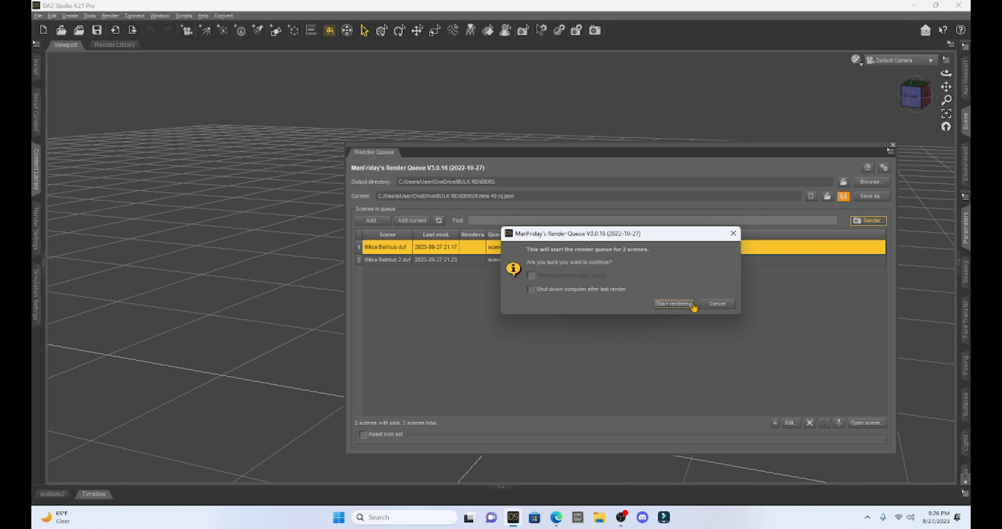
# Confirm the render start and skip the load countdown so Milica Bathtub opens immediately
pyautogui.click(674, 304)
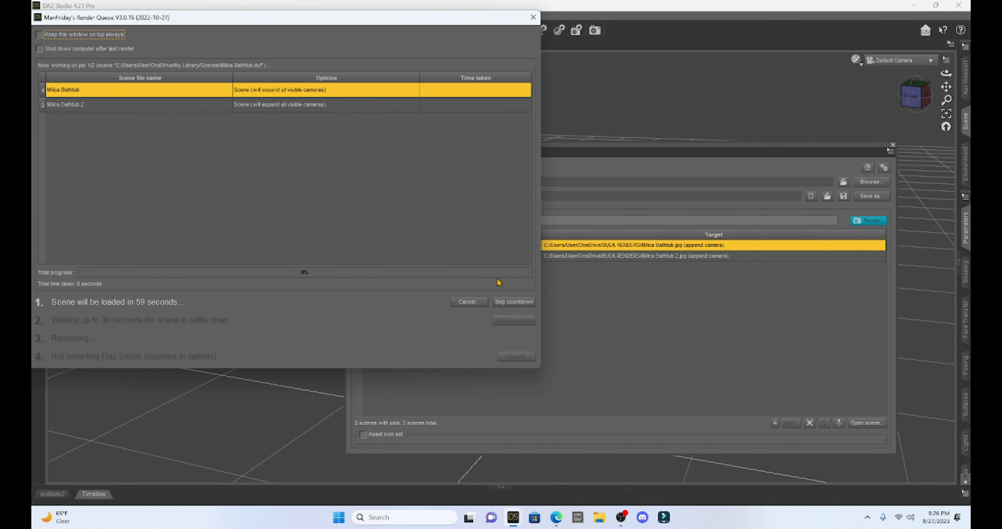
pyautogui.moveTo(357, 93)
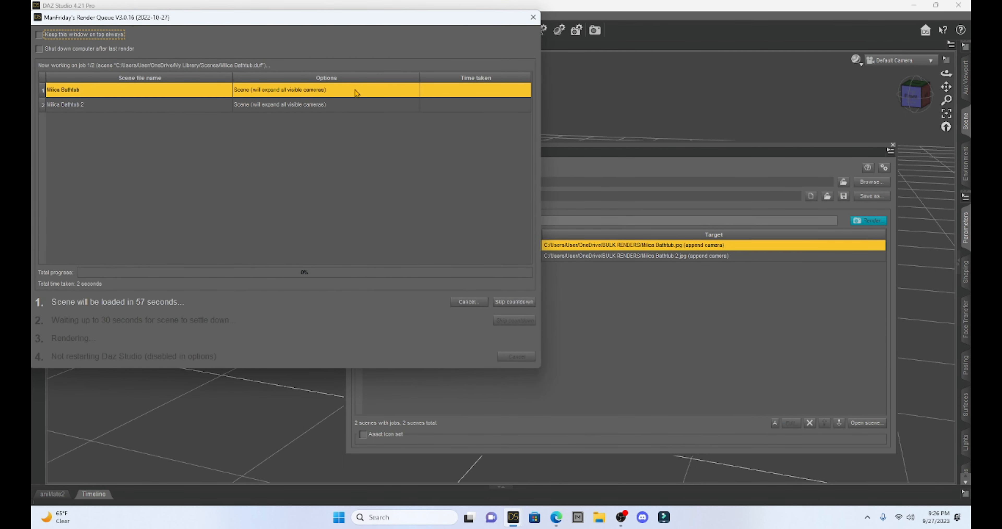
pyautogui.moveTo(357, 104)
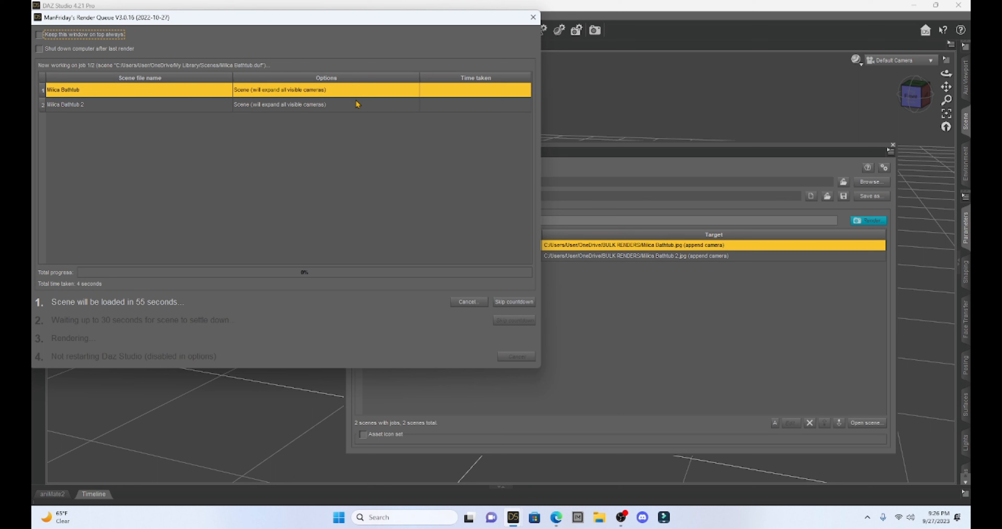
pyautogui.moveTo(362, 103)
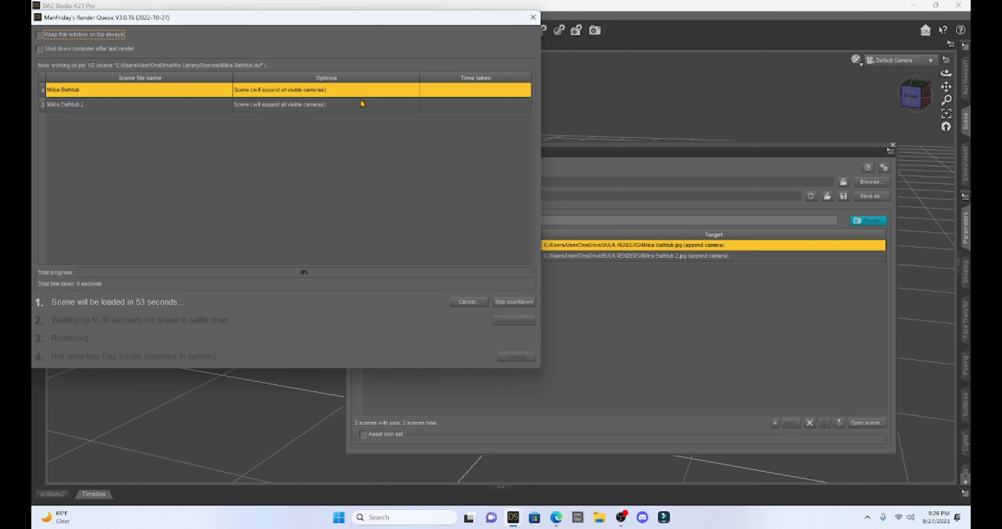
pyautogui.moveTo(167, 276)
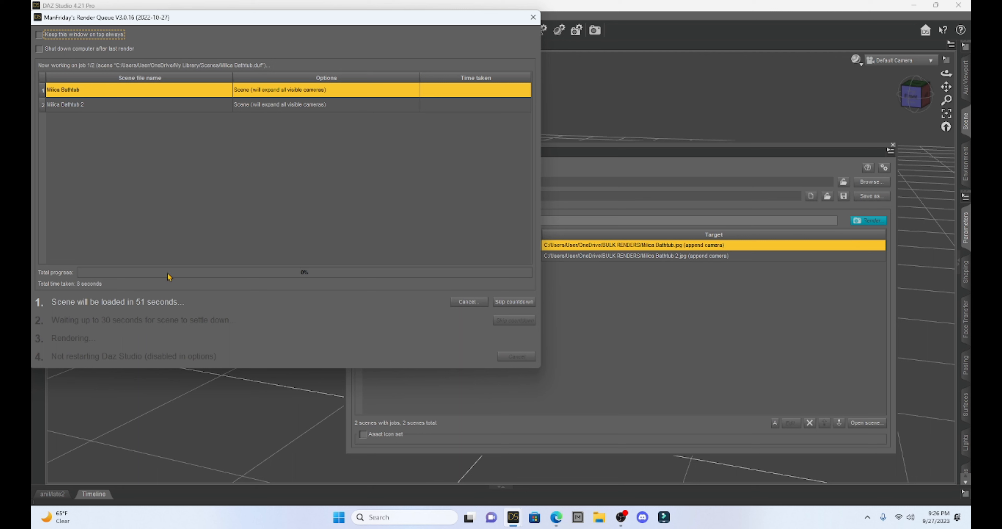
pyautogui.moveTo(171, 243)
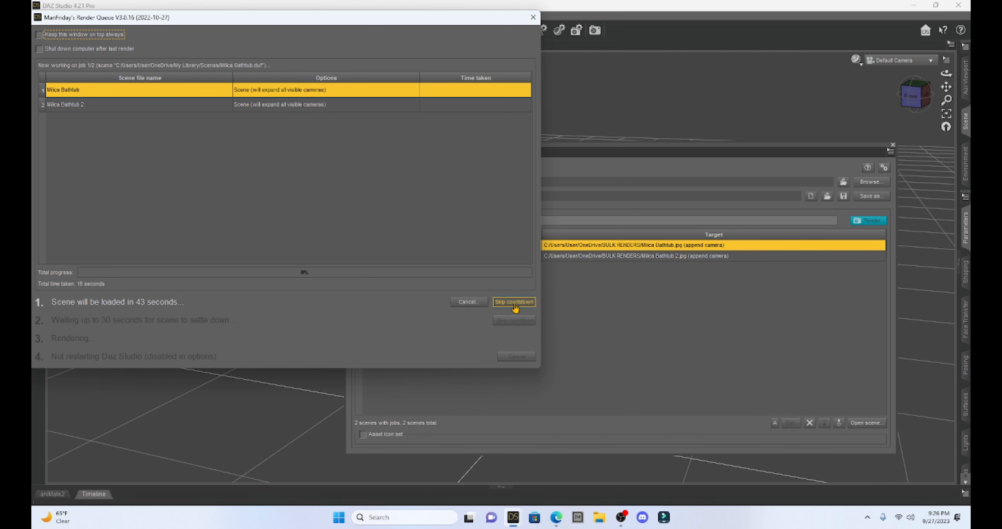
pyautogui.click(514, 302)
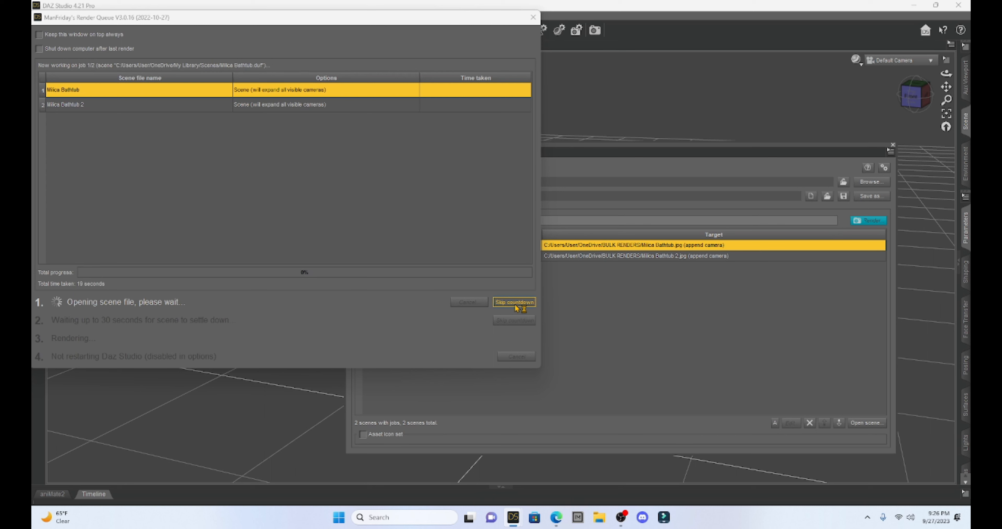
pyautogui.moveTo(306, 131)
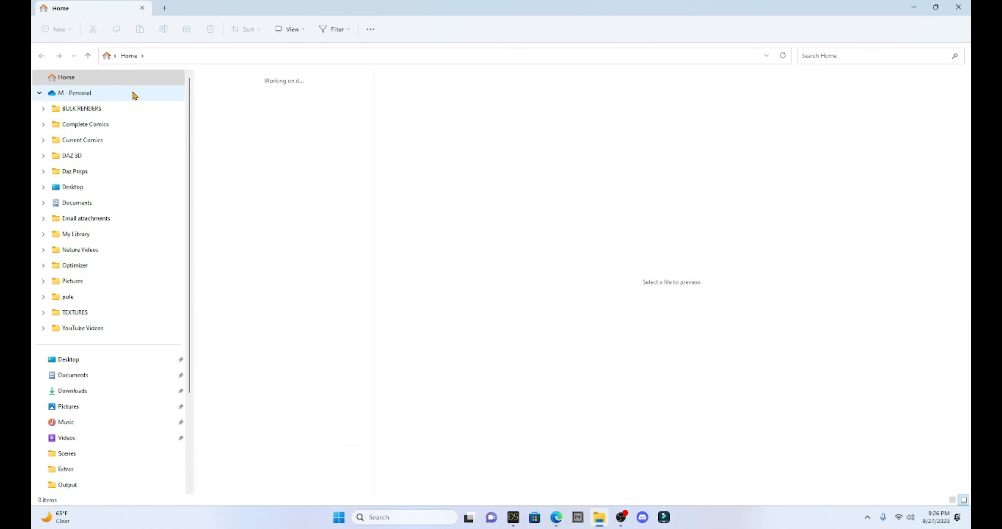
# Preview the Milica Bathtub_Camera and Camera (3) renders in the BULK RENDERS folder
pyautogui.click(81, 109)
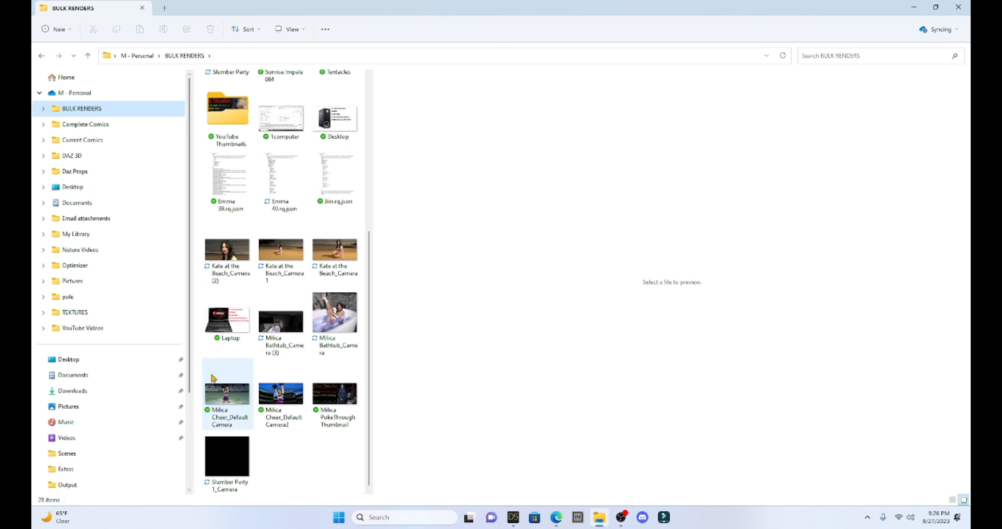
pyautogui.moveTo(331, 318)
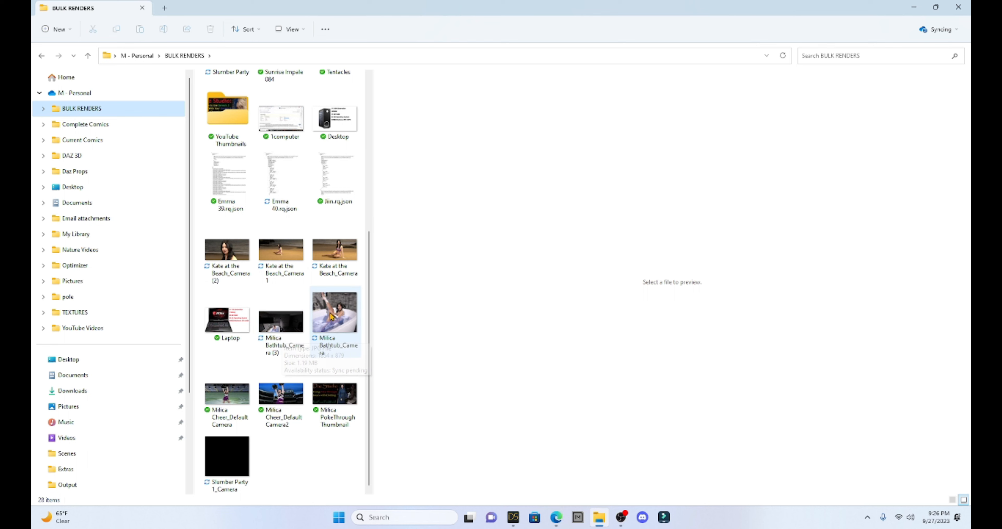
pyautogui.click(334, 312)
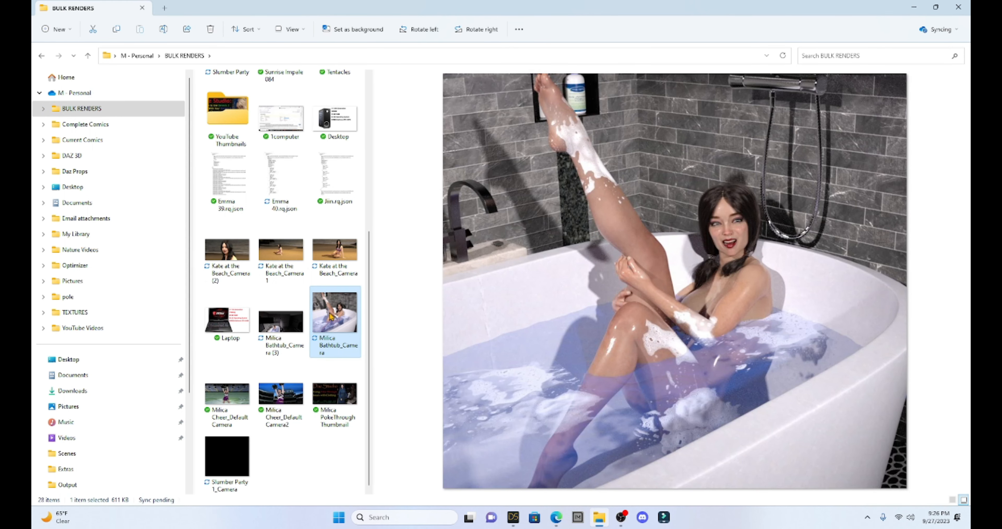
pyautogui.moveTo(705, 236)
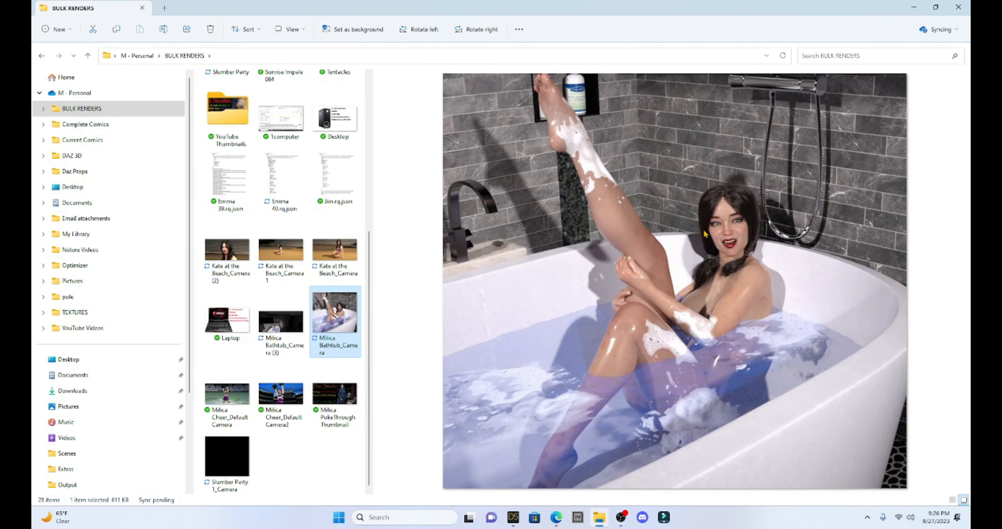
pyautogui.moveTo(553, 167)
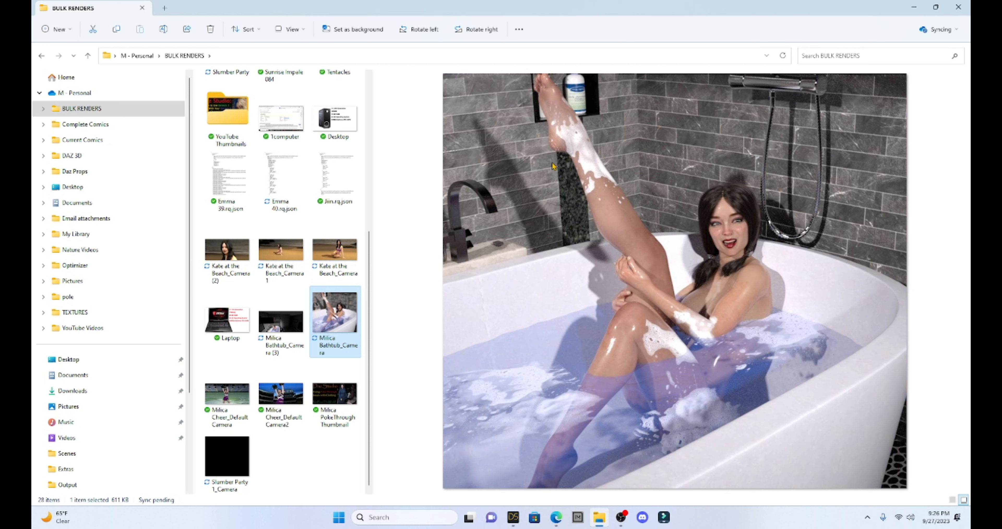
pyautogui.moveTo(787, 249)
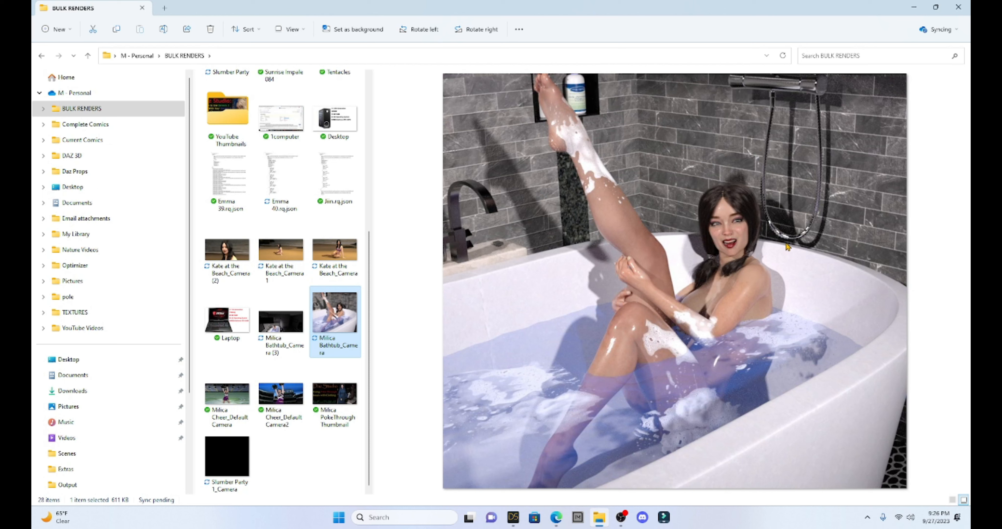
pyautogui.moveTo(697, 248)
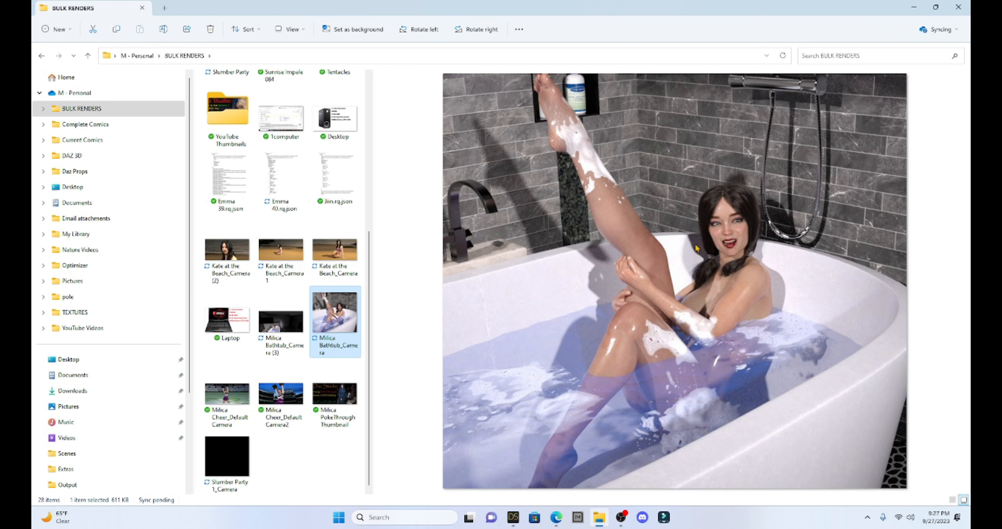
pyautogui.click(281, 322)
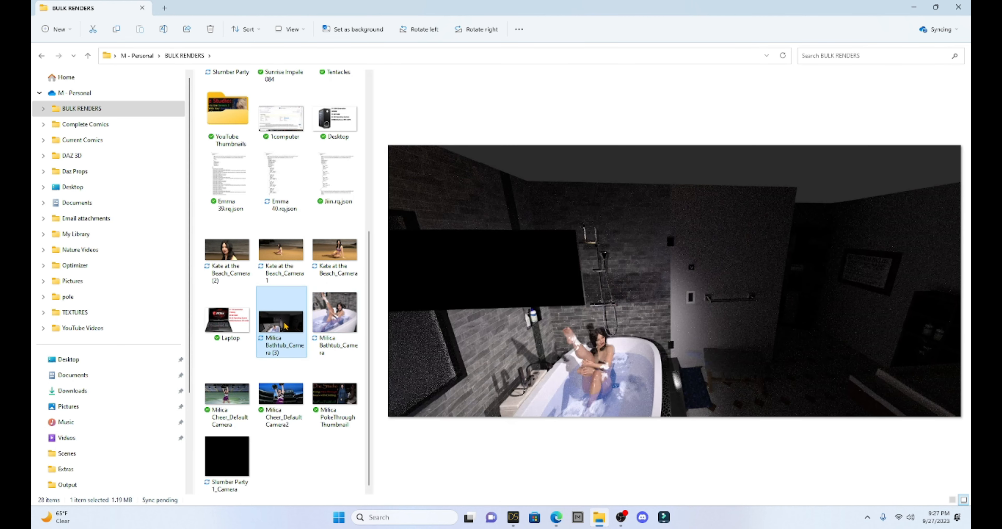
pyautogui.moveTo(615, 354)
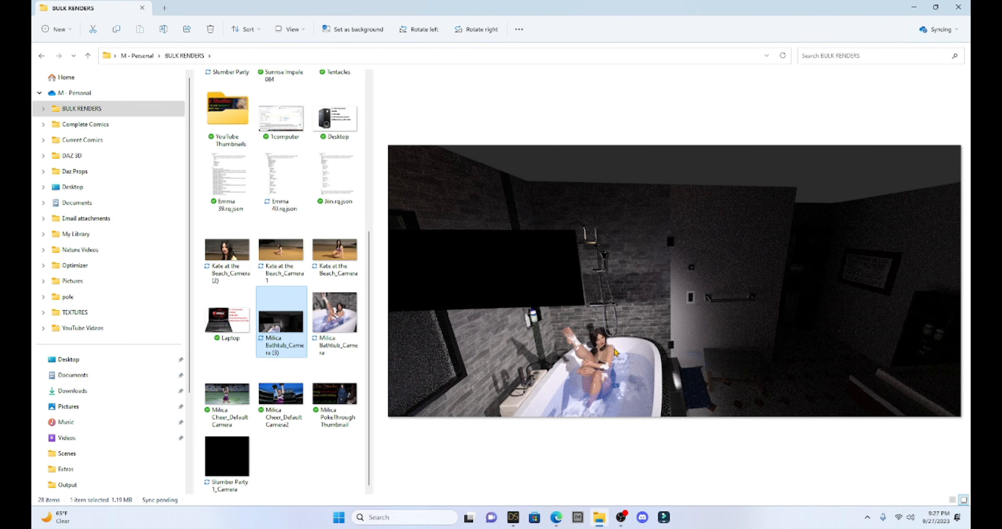
pyautogui.moveTo(556, 308)
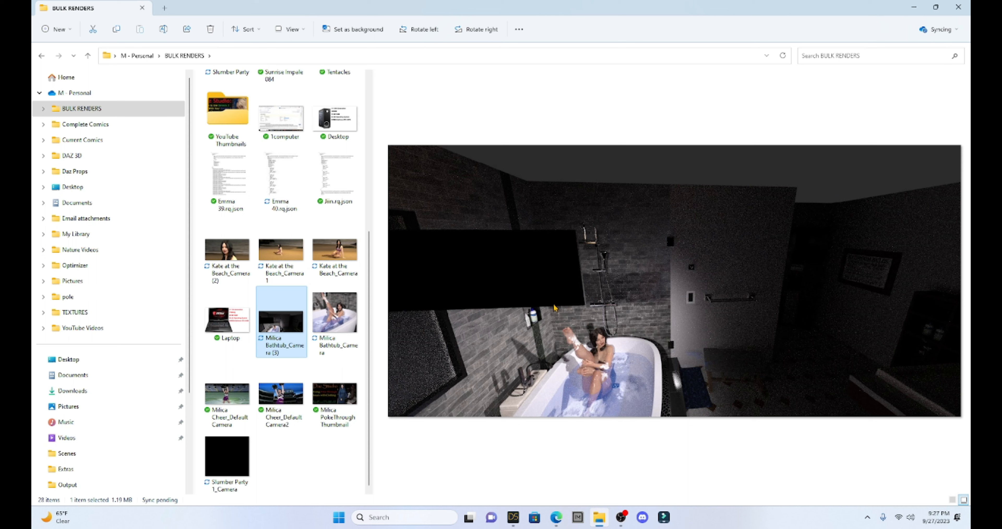
pyautogui.moveTo(601, 199)
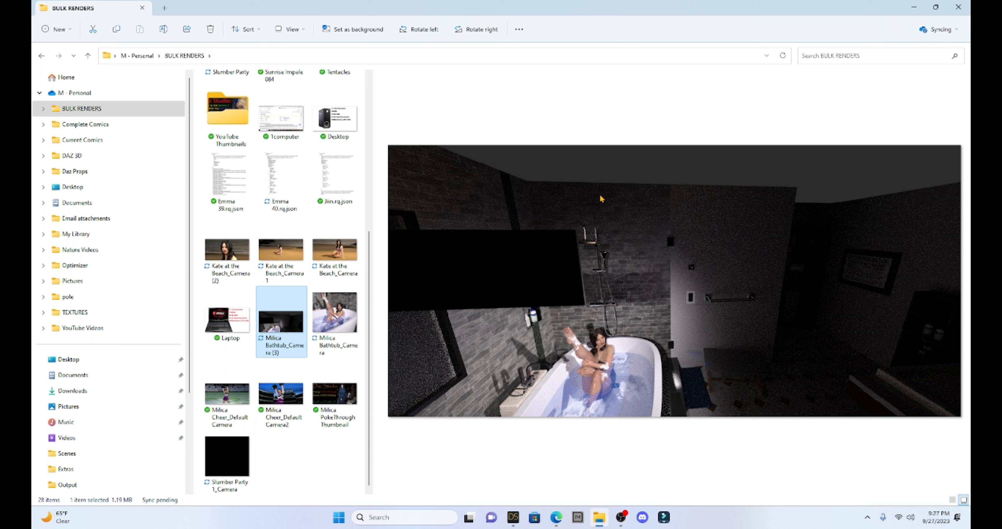
pyautogui.moveTo(586, 267)
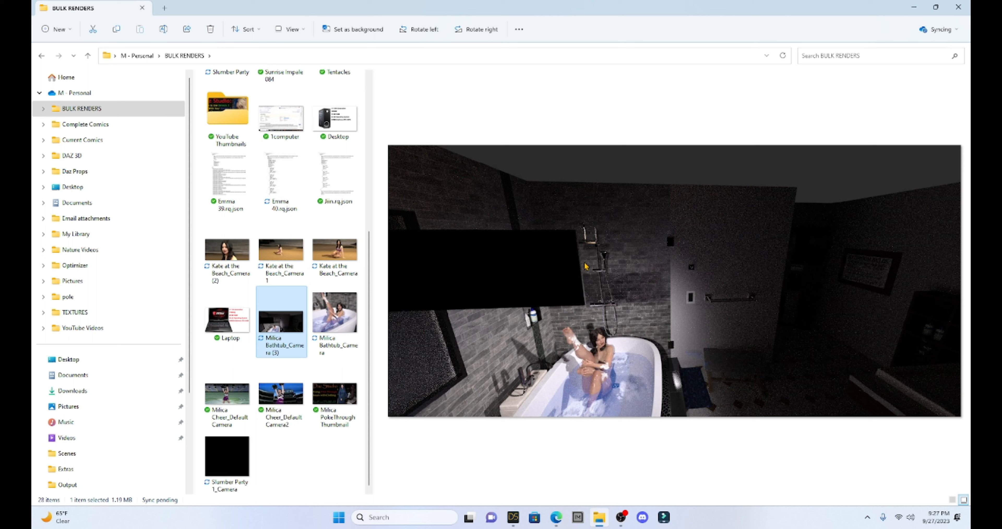
pyautogui.moveTo(920, 13)
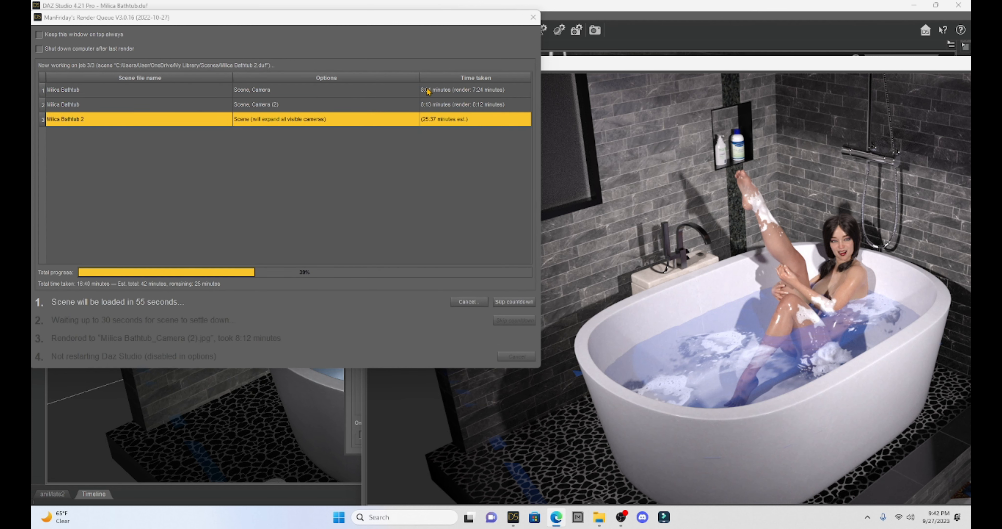
pyautogui.moveTo(421, 98)
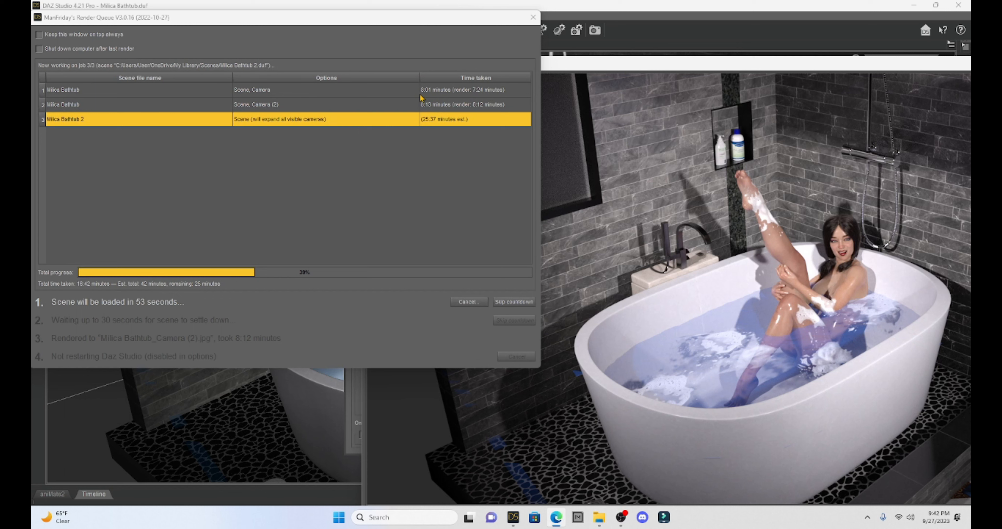
pyautogui.moveTo(437, 89)
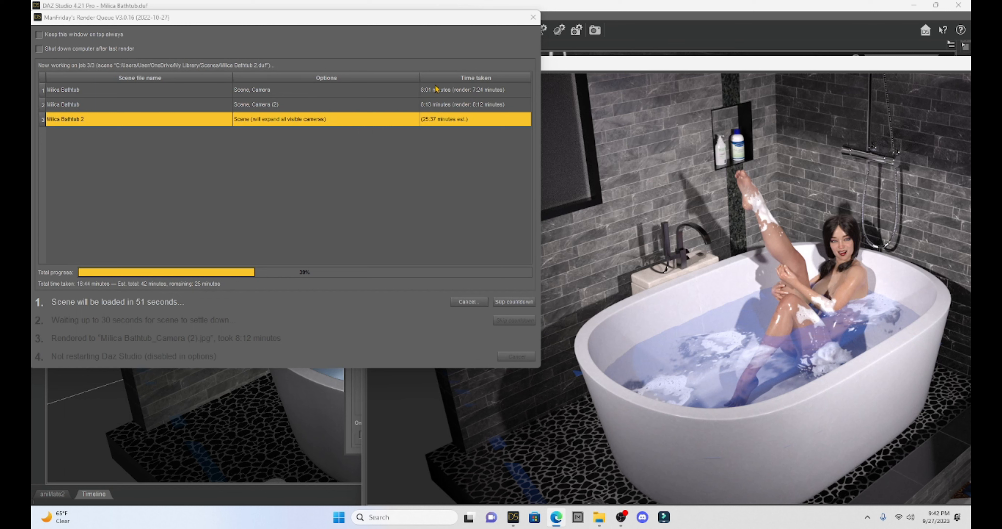
pyautogui.moveTo(429, 141)
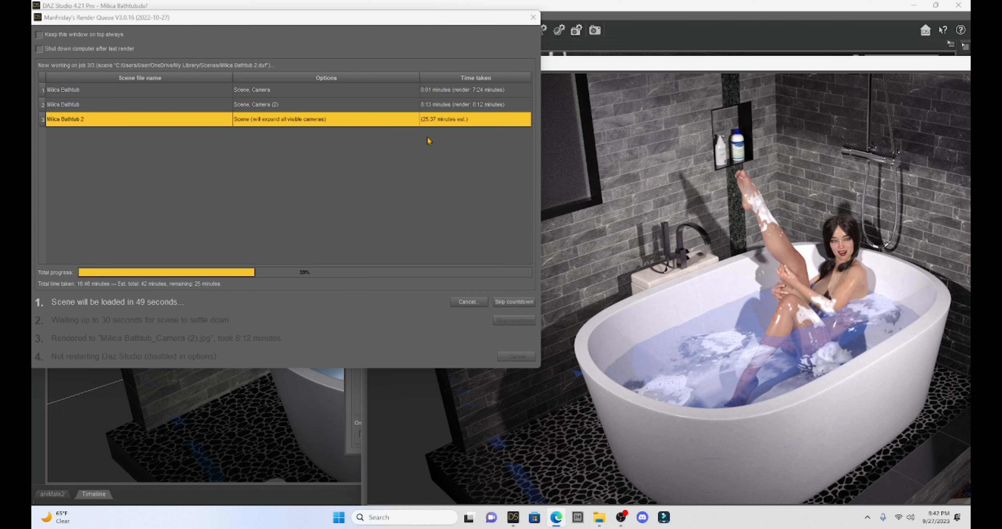
pyautogui.moveTo(439, 130)
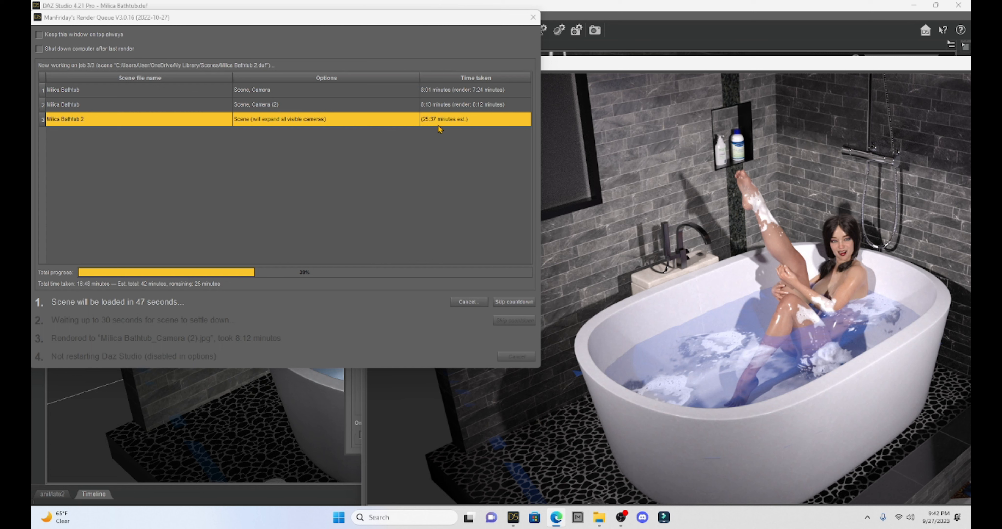
pyautogui.moveTo(436, 128)
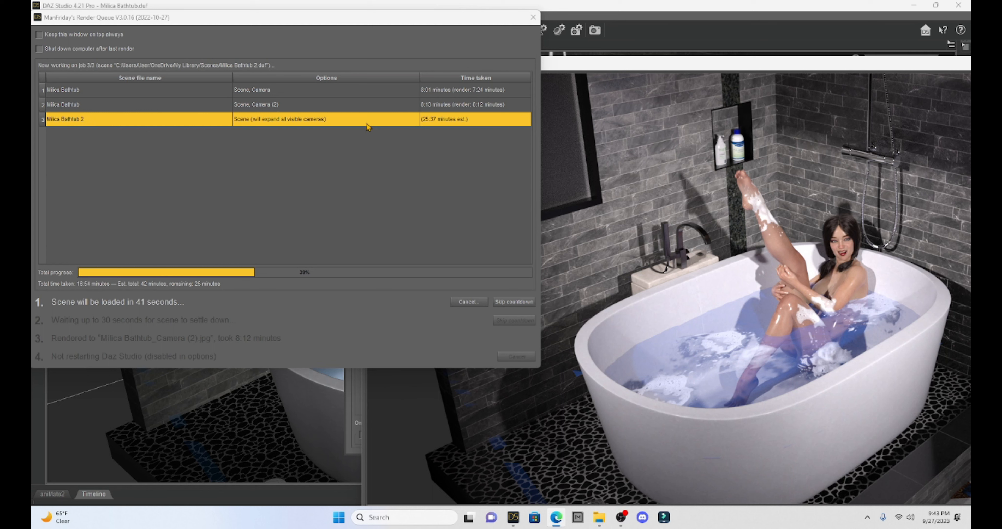
pyautogui.moveTo(427, 129)
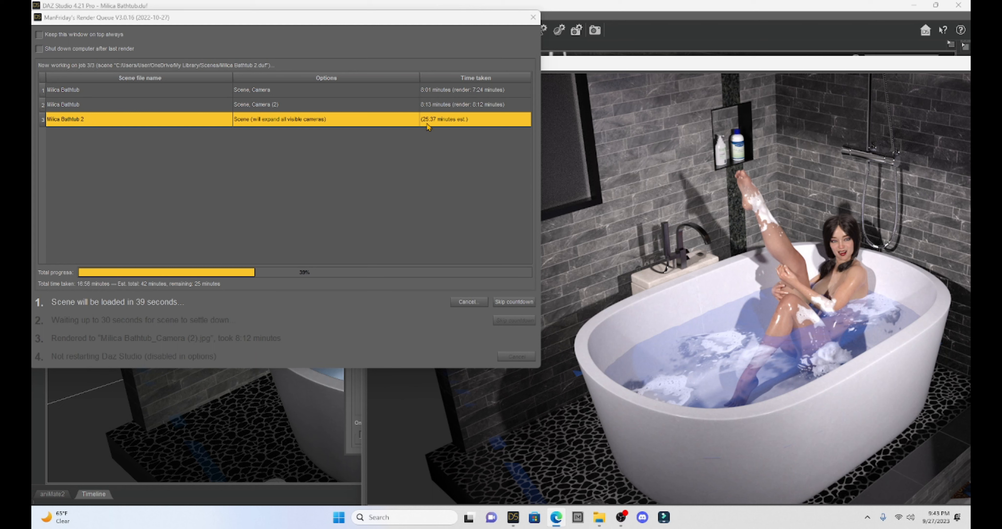
pyautogui.moveTo(429, 93)
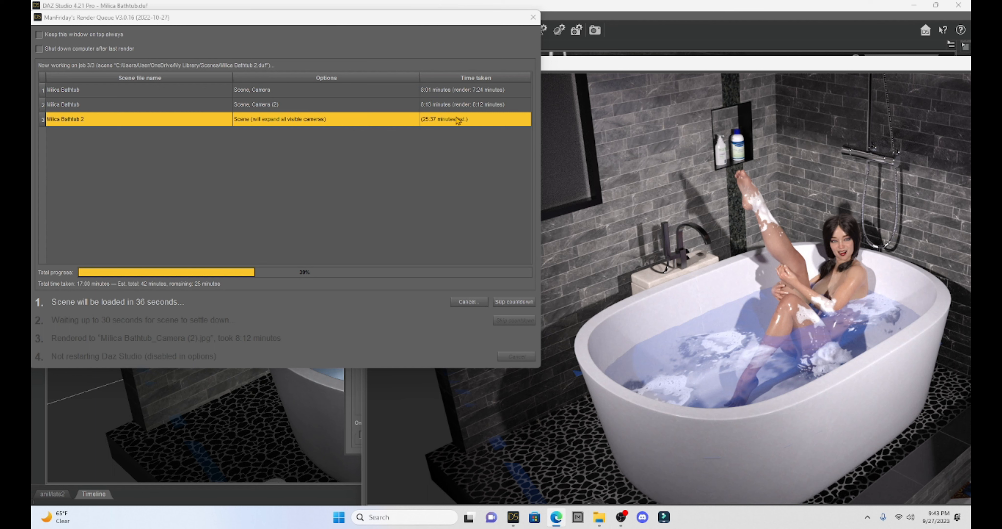
pyautogui.moveTo(426, 95)
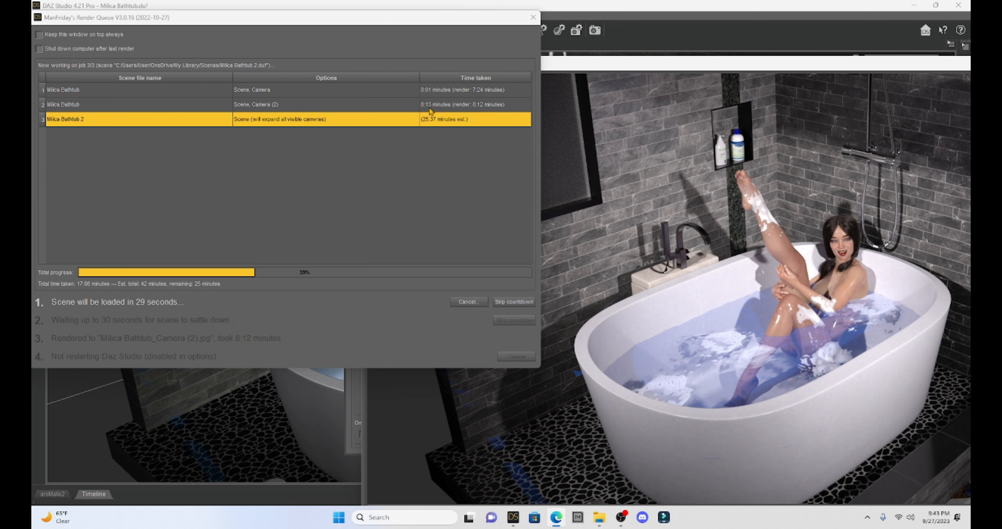
pyautogui.moveTo(459, 113)
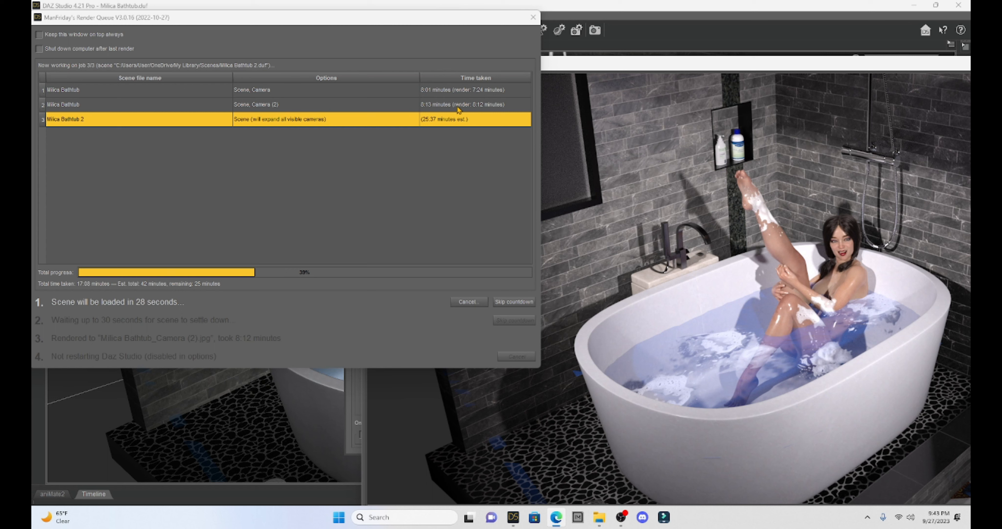
pyautogui.moveTo(423, 132)
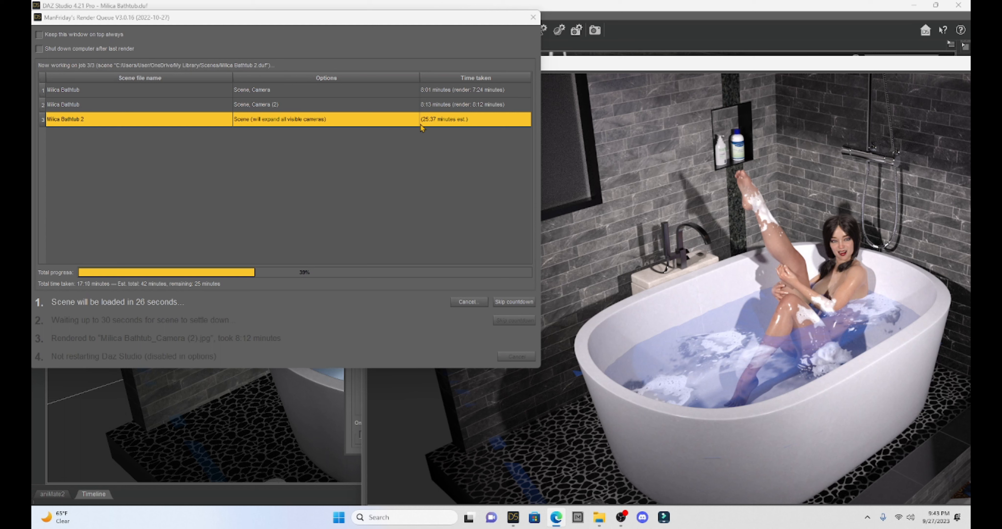
pyautogui.moveTo(290, 193)
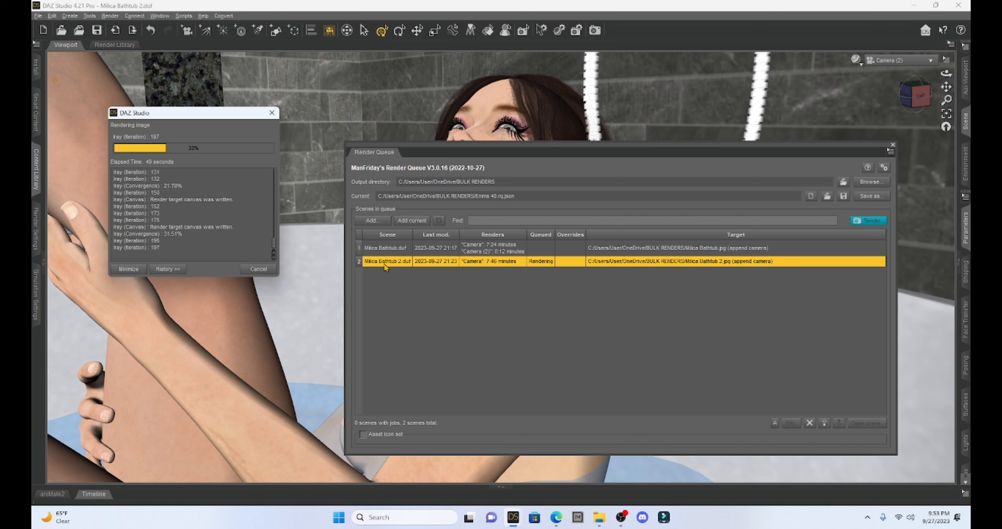
pyautogui.moveTo(399, 276)
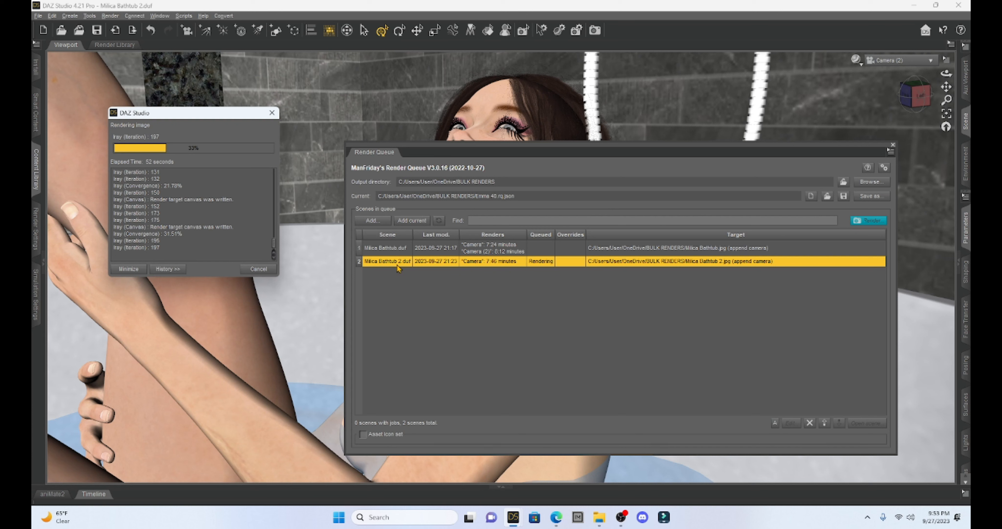
pyautogui.moveTo(491, 267)
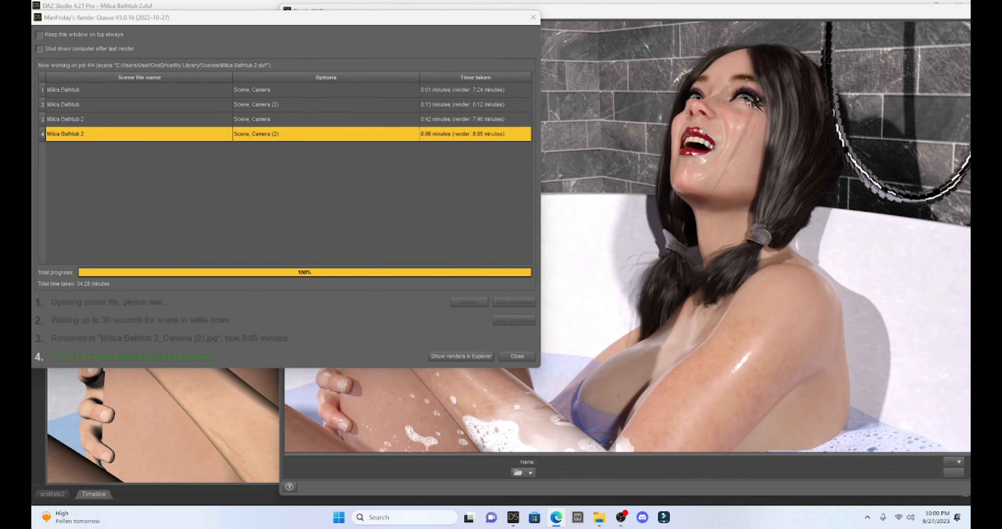
pyautogui.moveTo(300, 192)
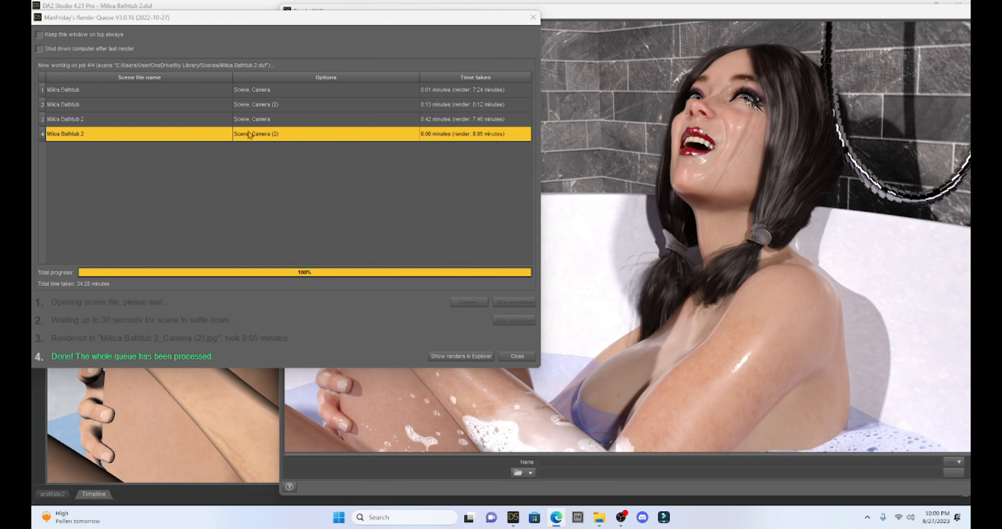
pyautogui.moveTo(189, 90)
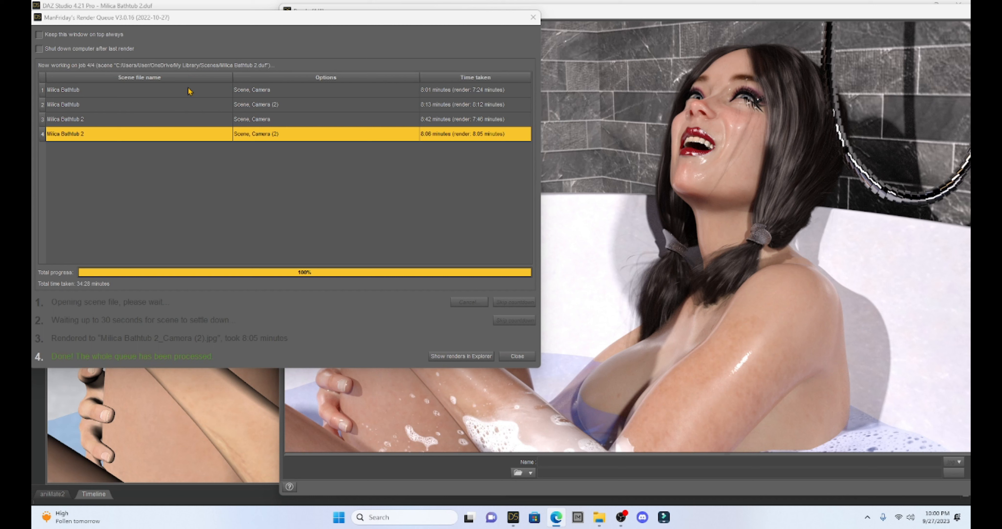
pyautogui.moveTo(195, 101)
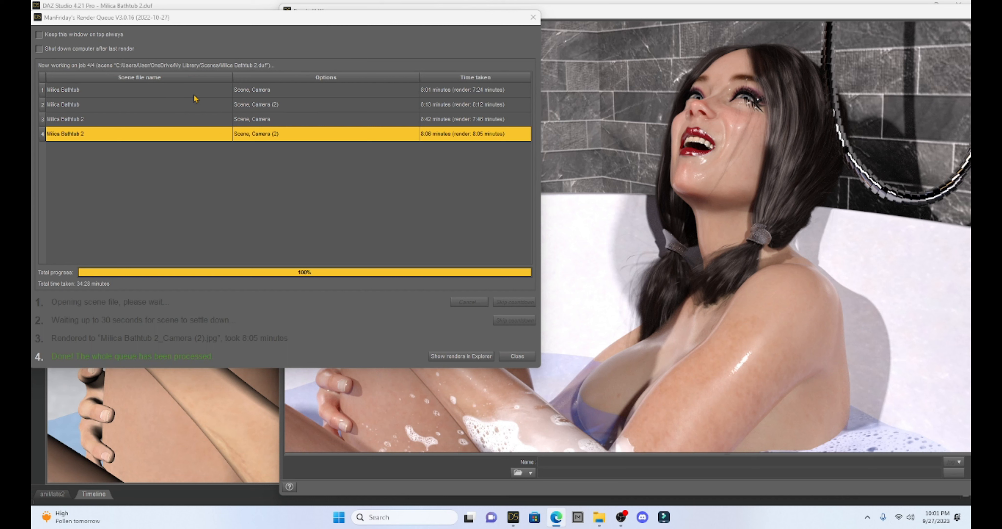
pyautogui.moveTo(448, 252)
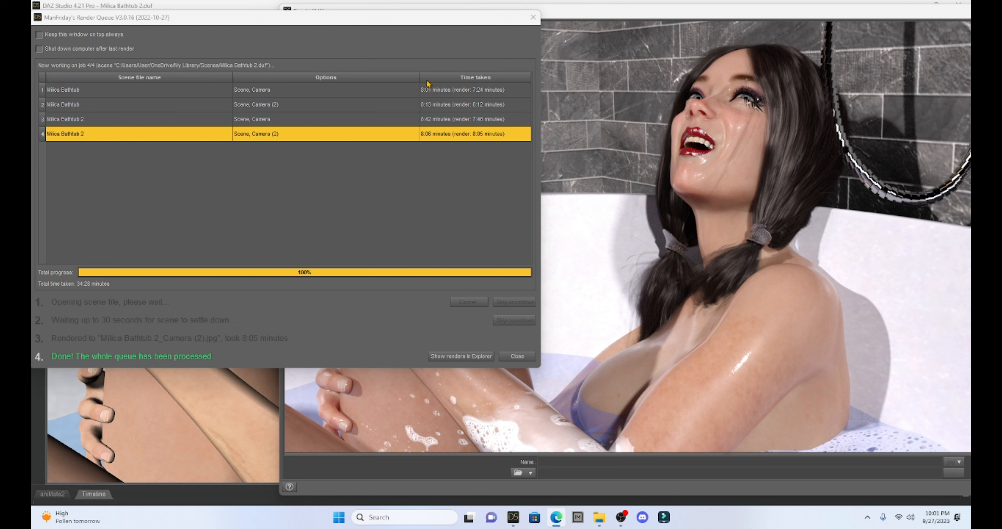
pyautogui.moveTo(424, 117)
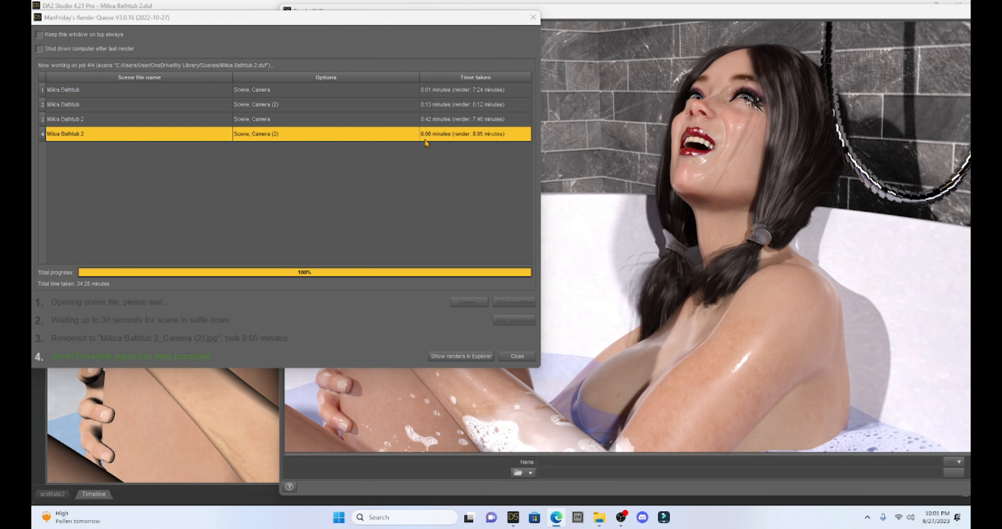
pyautogui.moveTo(265, 227)
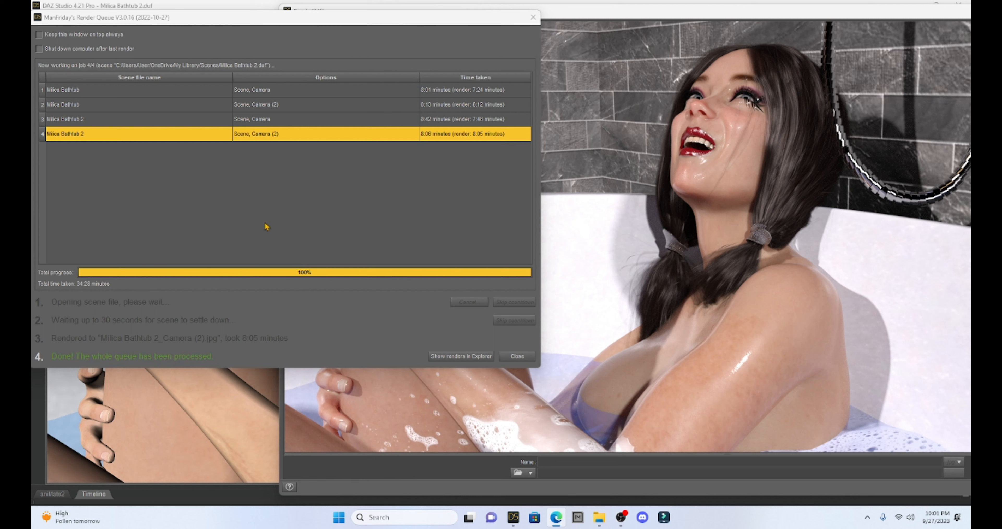
pyautogui.moveTo(44, 292)
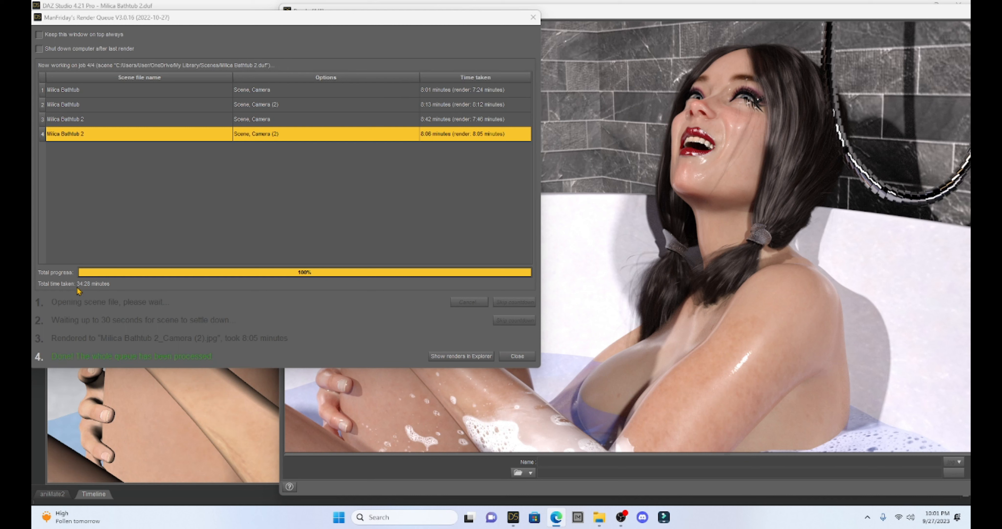
pyautogui.moveTo(100, 297)
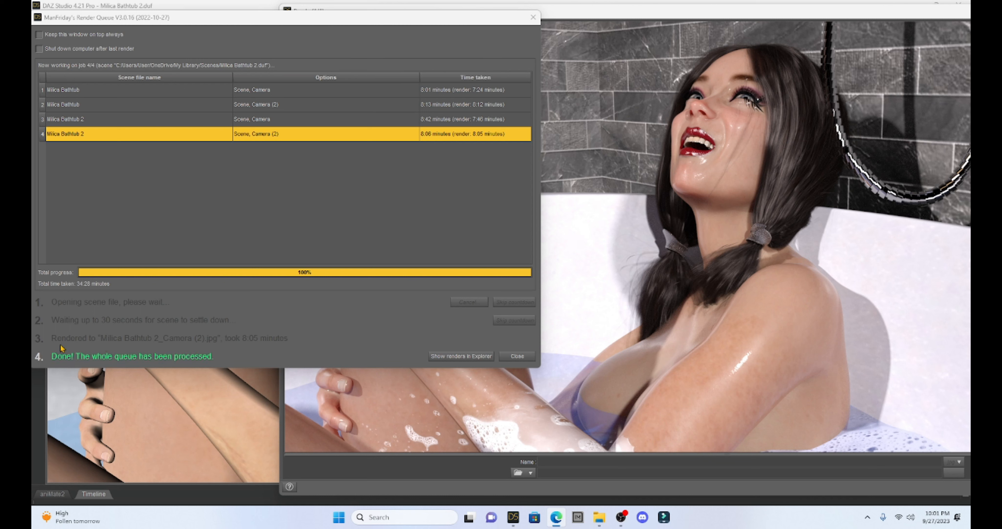
pyautogui.moveTo(55, 367)
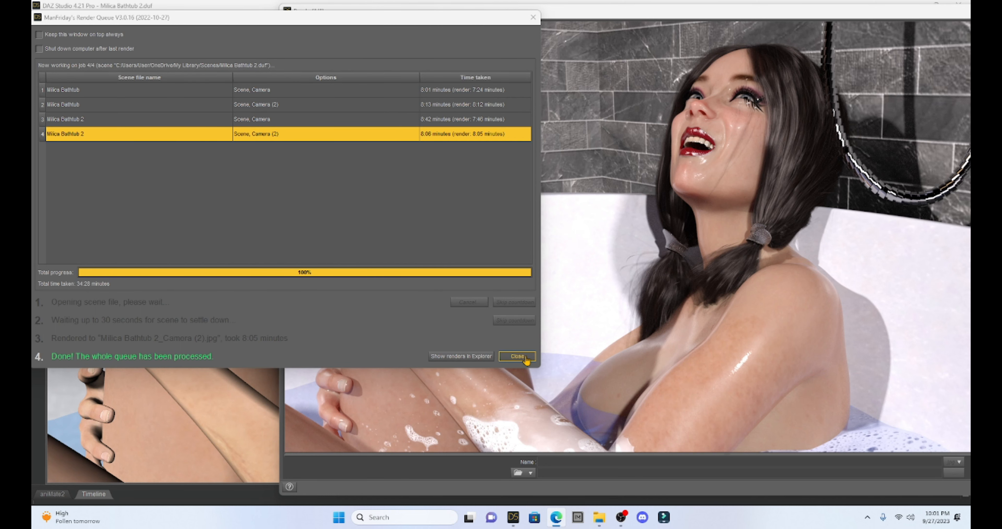
# Dismiss the completed Render Queue summary after both scenes finish at 100%
pyautogui.click(519, 356)
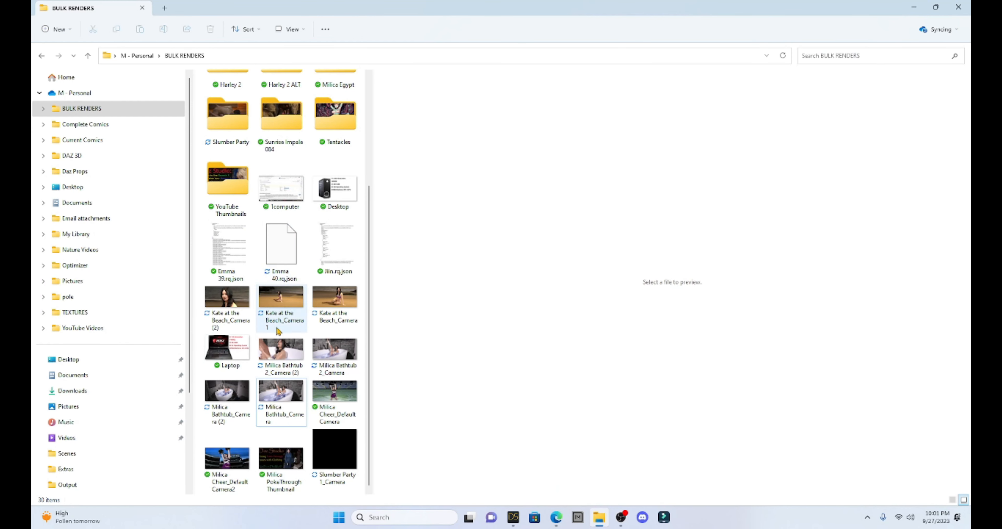
# Preview the new Milica Bathtub 2_Camera, Camera (2) and Milica Bathtub main camera renders in BULK RENDERS
pyautogui.click(227, 297)
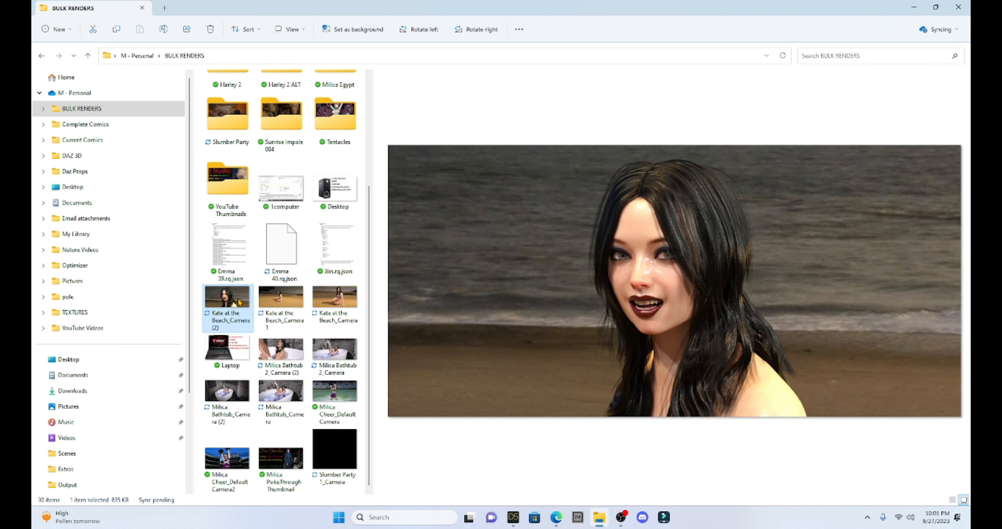
pyautogui.click(281, 349)
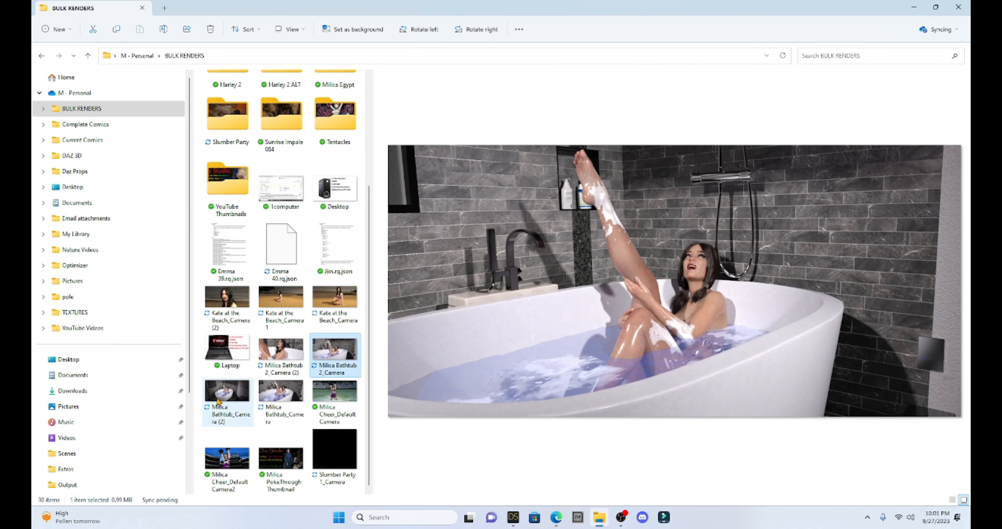
pyautogui.click(281, 349)
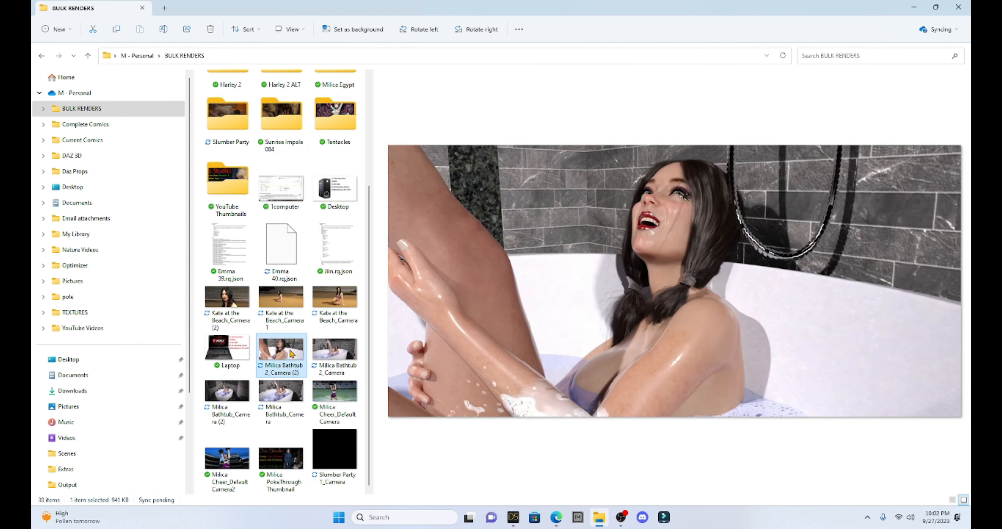
pyautogui.click(281, 391)
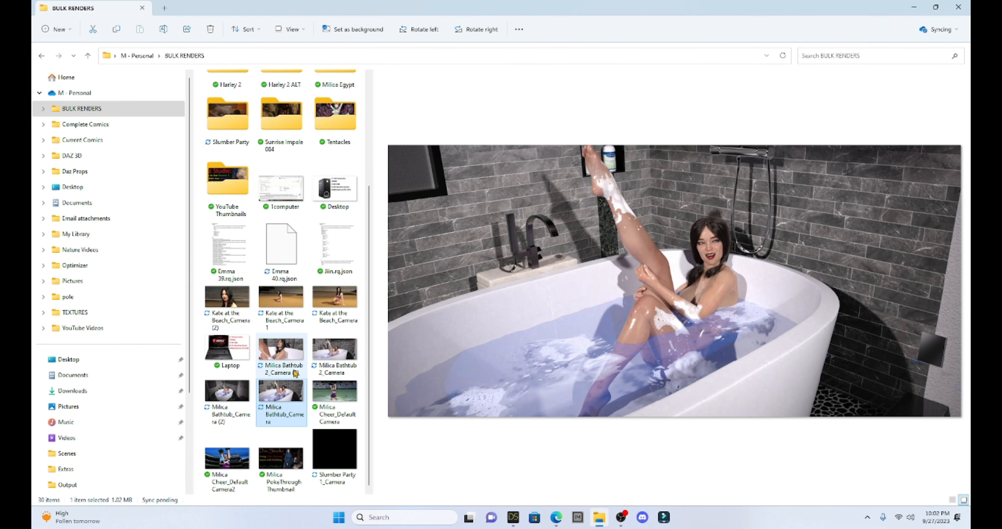
pyautogui.moveTo(281, 375)
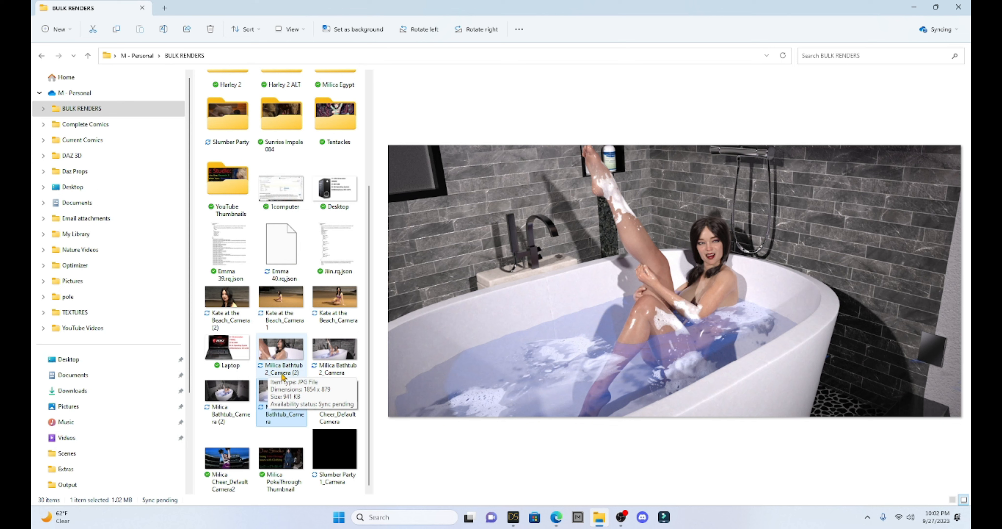
pyautogui.moveTo(300, 353)
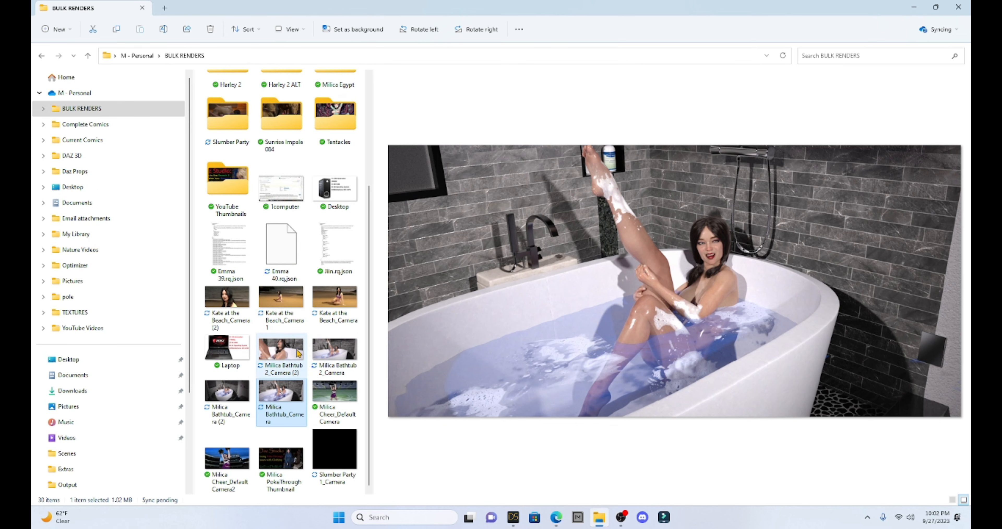
pyautogui.moveTo(511, 516)
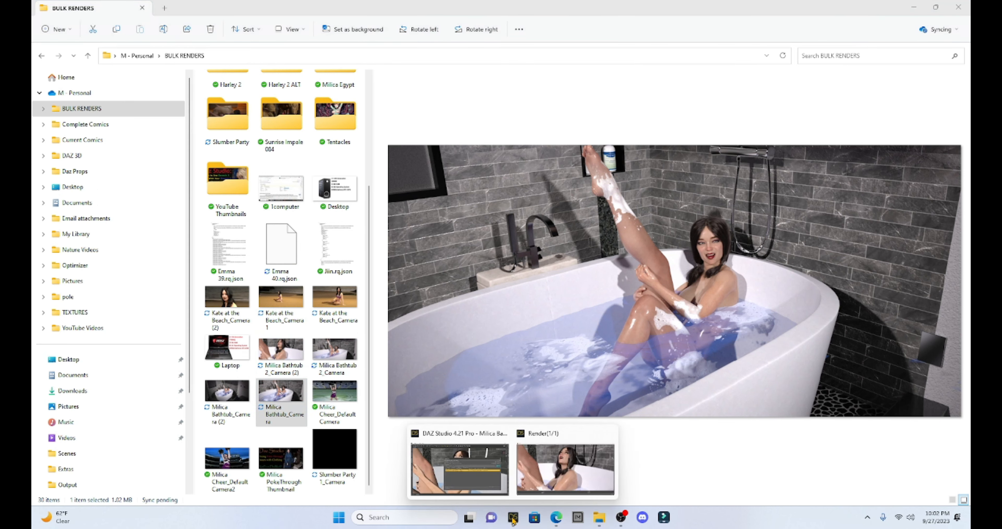